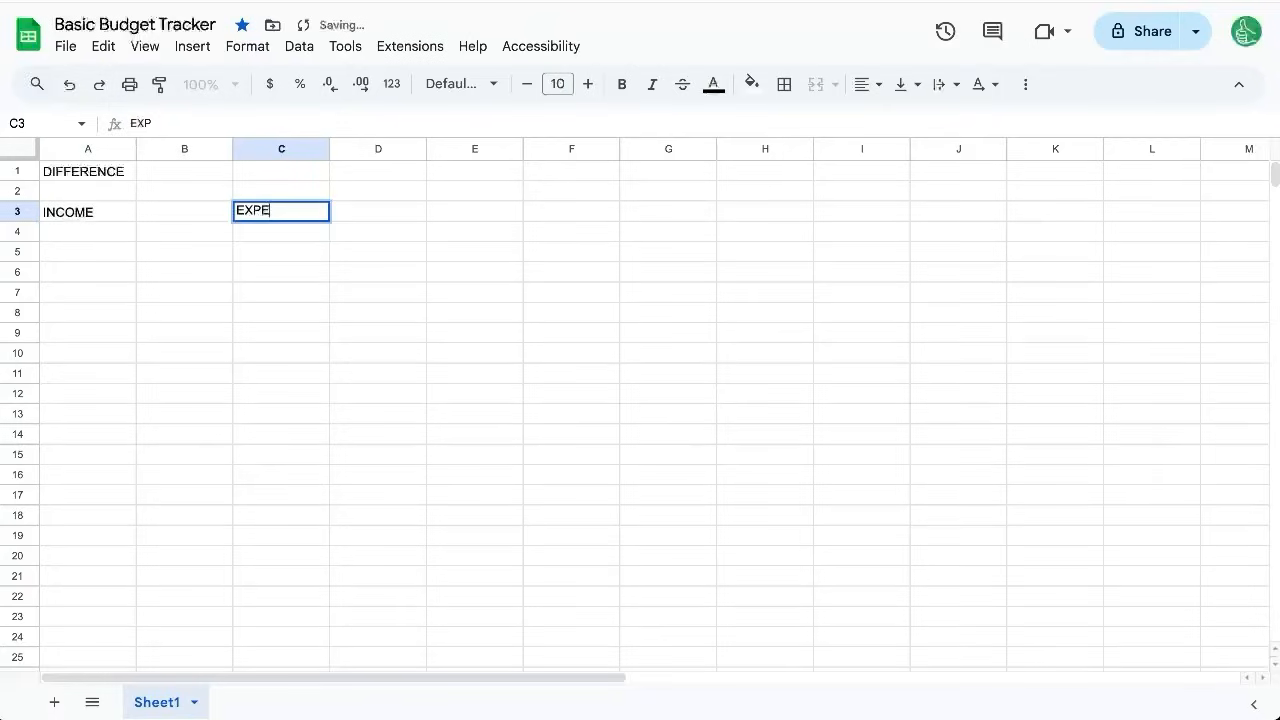
Confirm the EXPENSES heading in C3 and shade the expenses area C4:E10 light red.
key("enter")
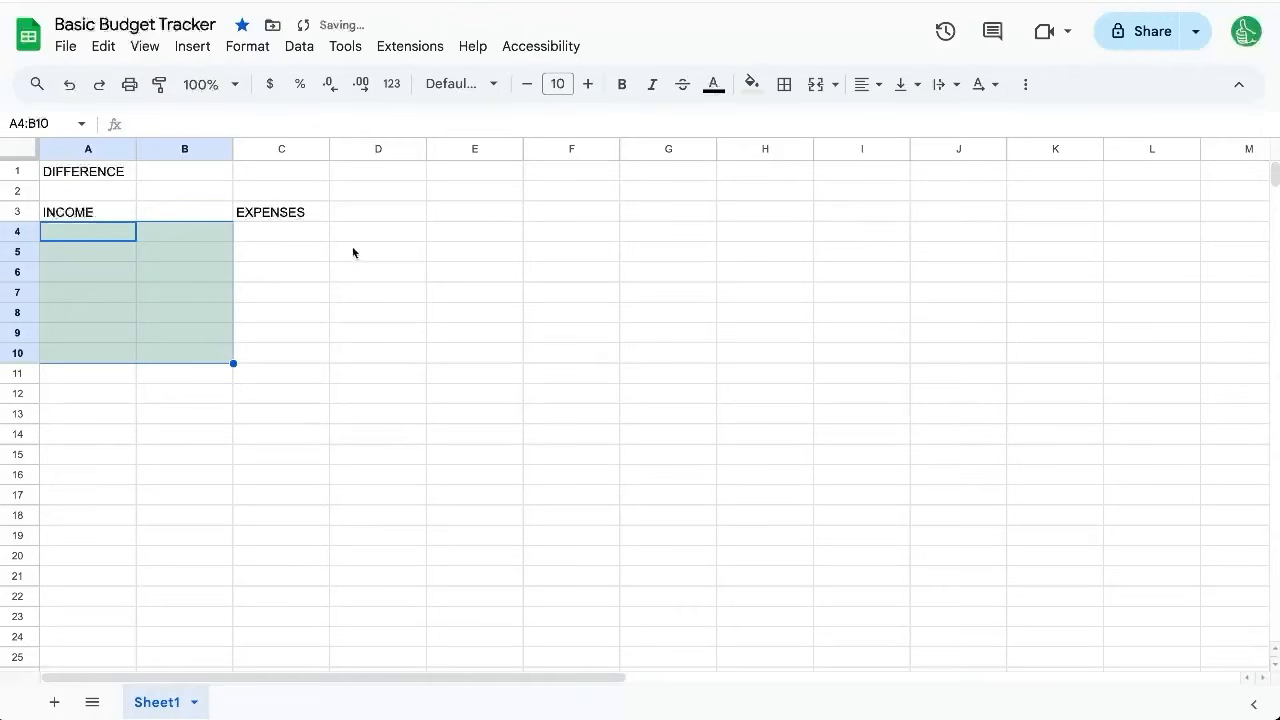
left_click_drag(281, 231, 474, 352)
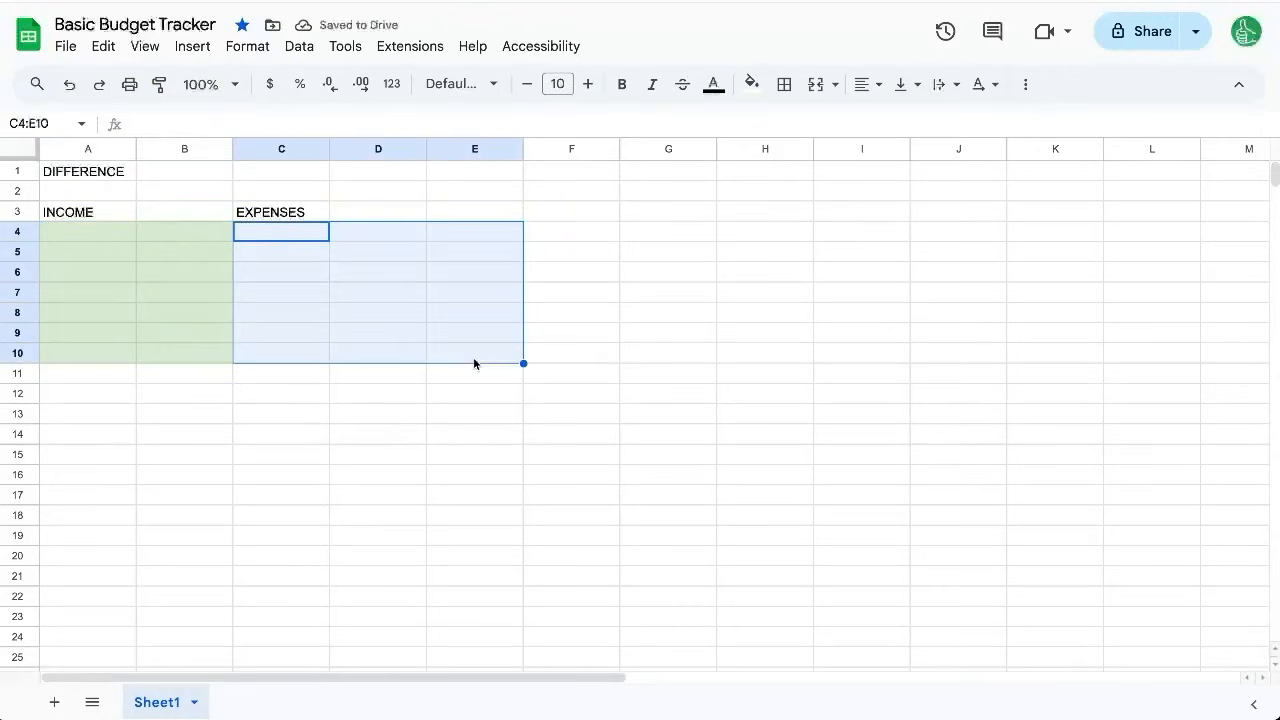
left_click(751, 84)
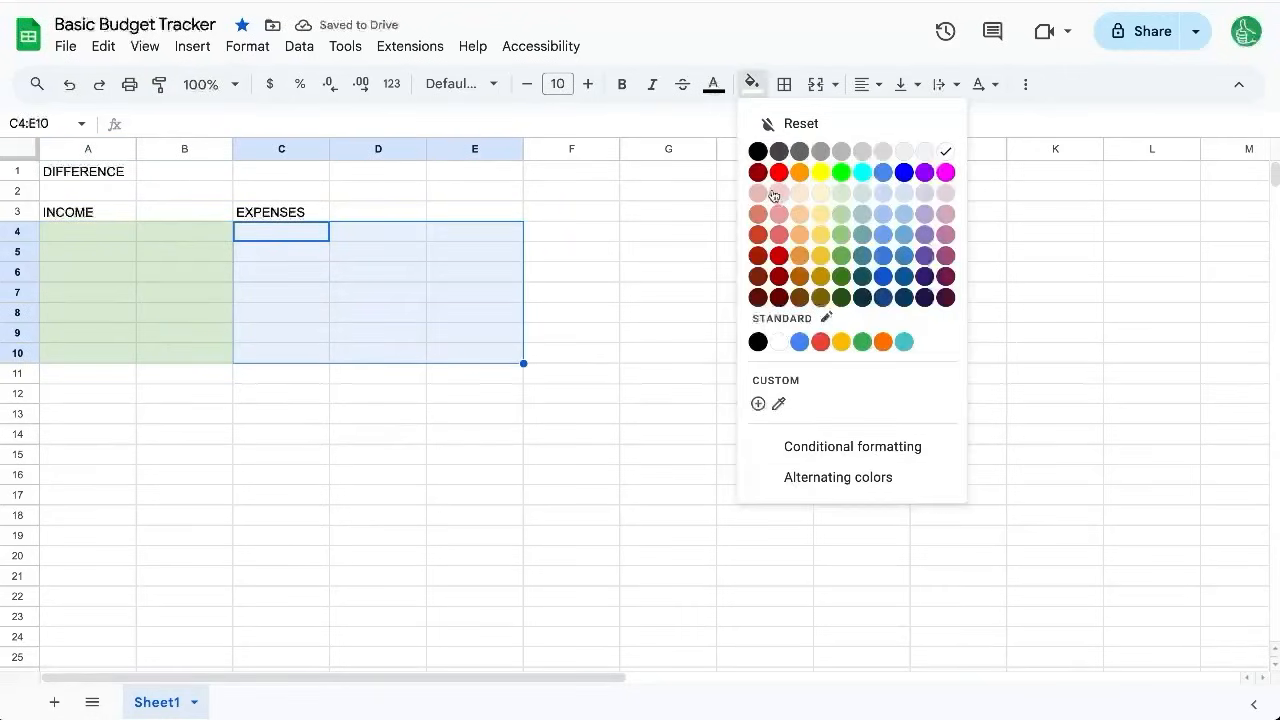
left_click(779, 193)
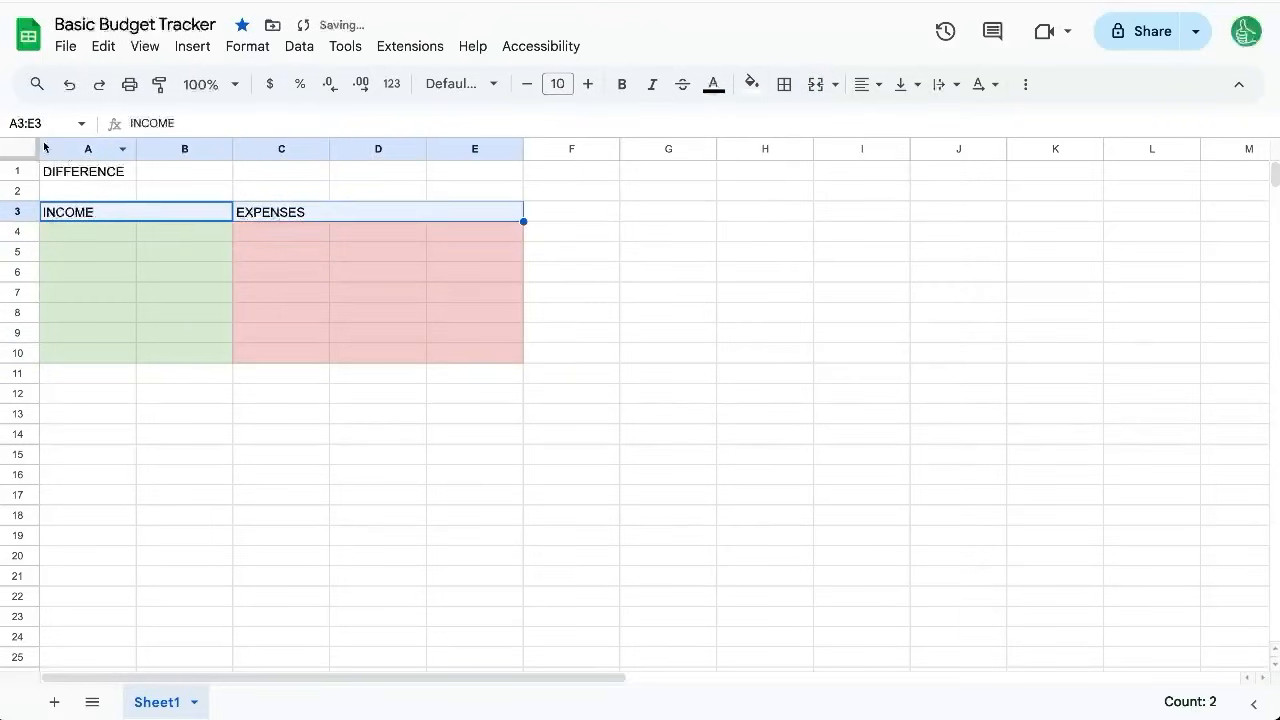
Set the whole sheet in Quicksand and enter the paycheck and expense rows.
left_click(455, 83)
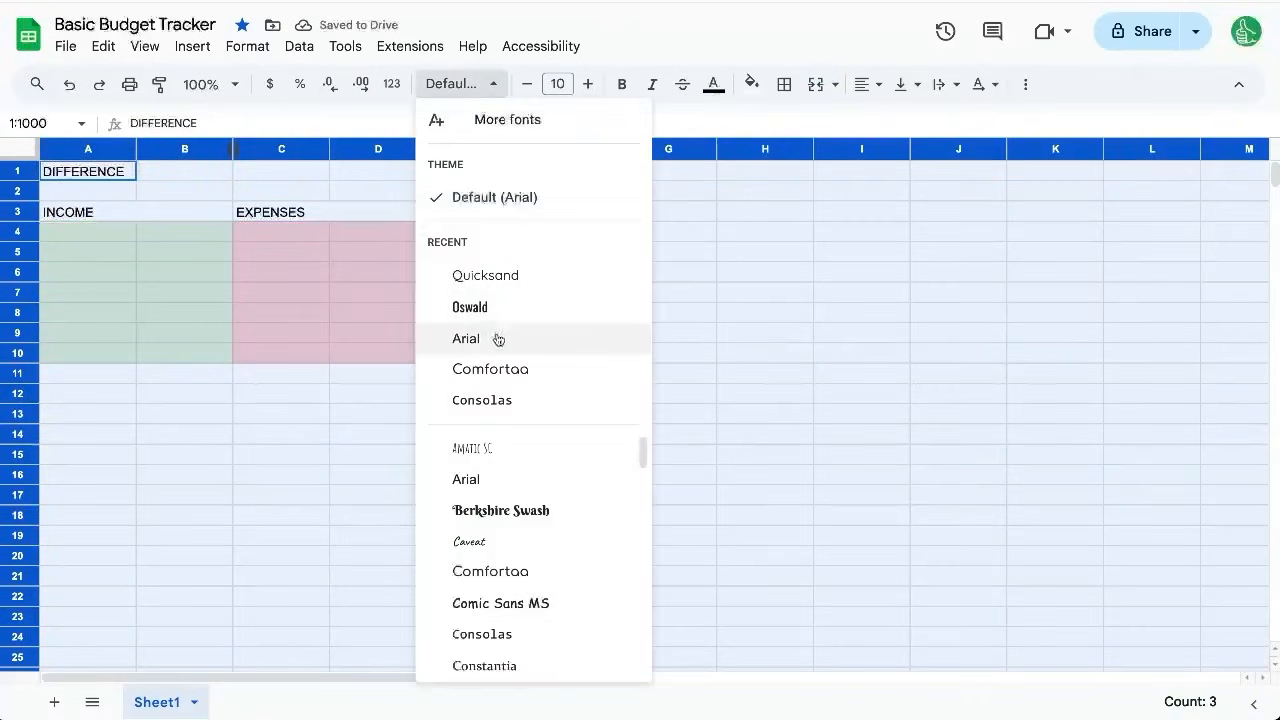
left_click(485, 275)
type("Dinner out")
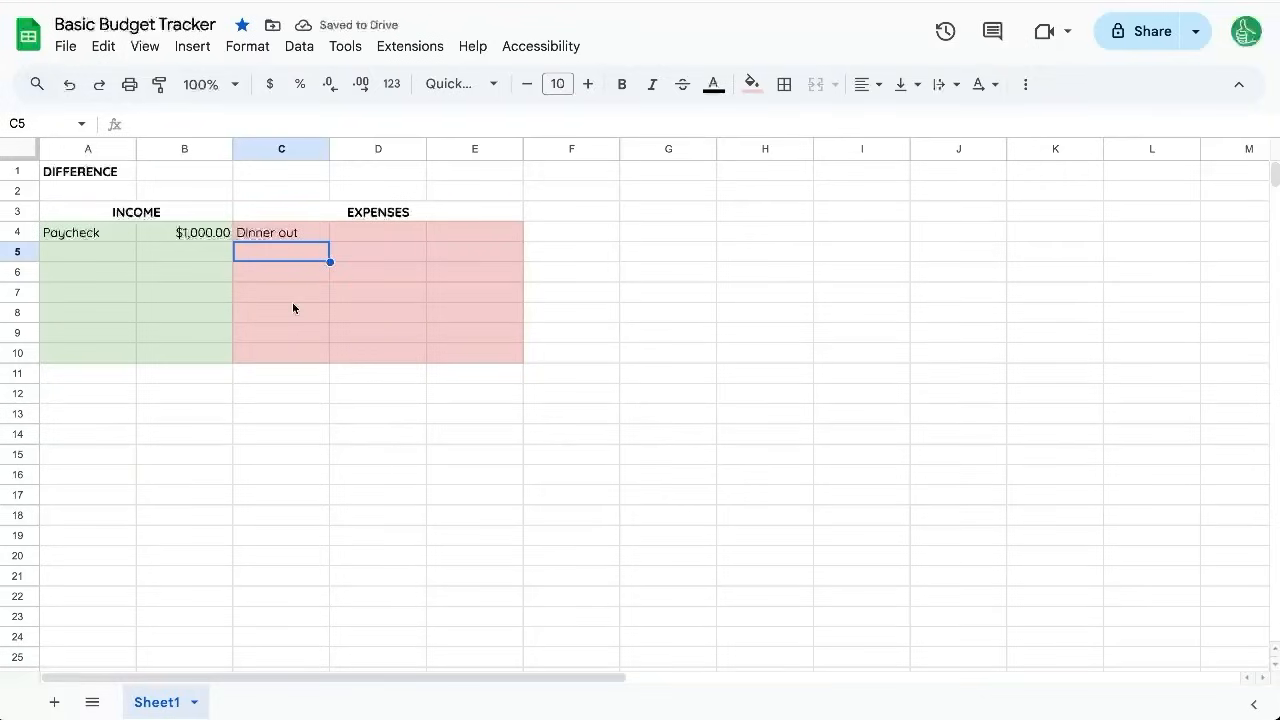
type("6")
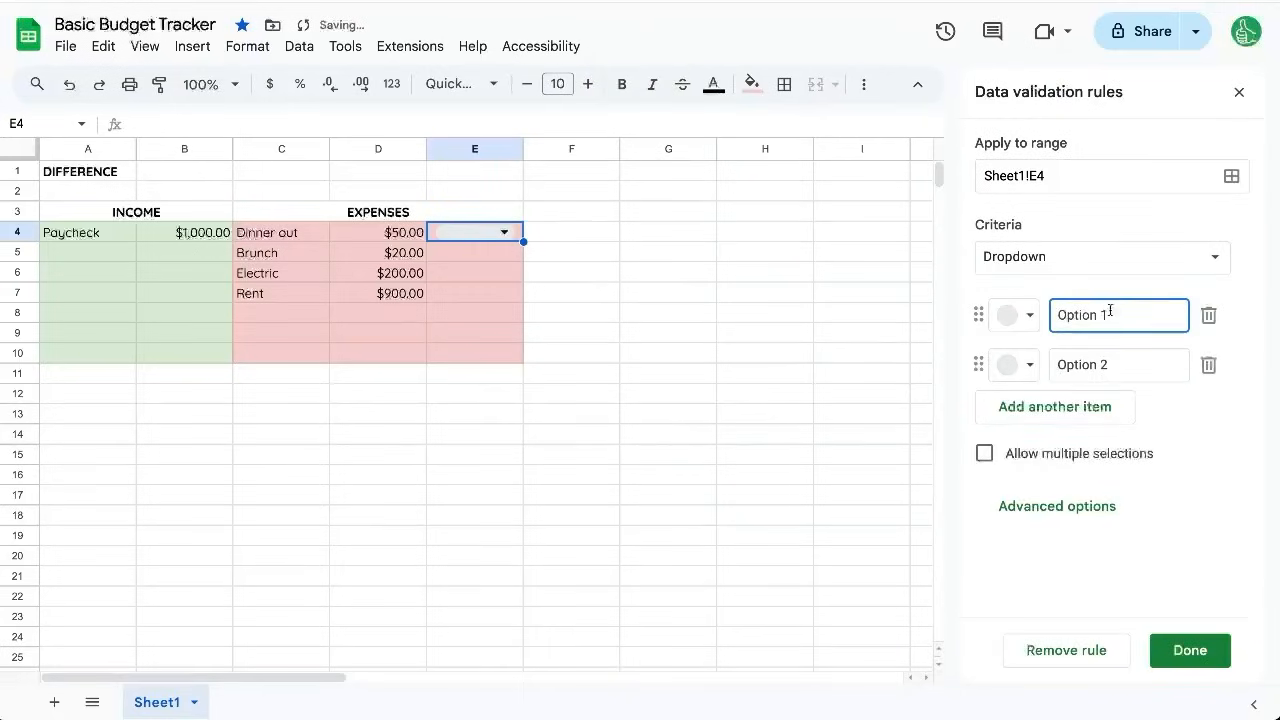
Set the E4 data validation criteria to 'Dropdown (from a range)'.
left_click(1118, 364)
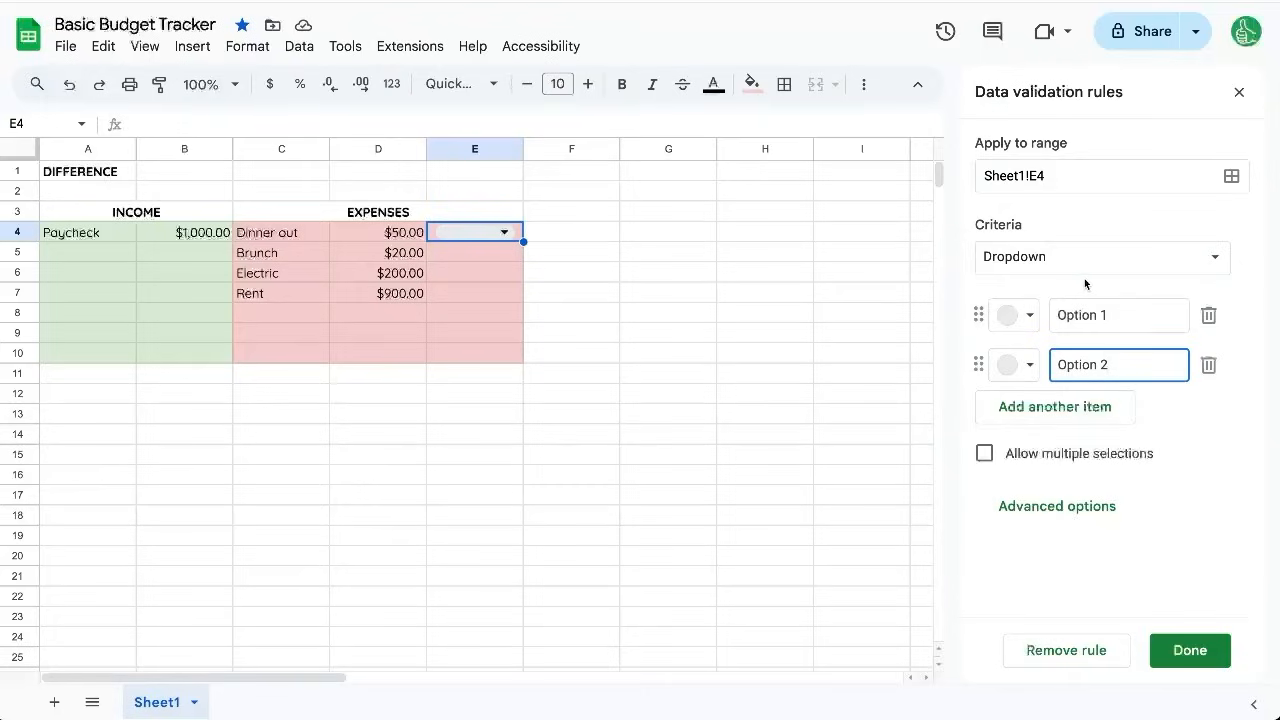
left_click(1100, 256)
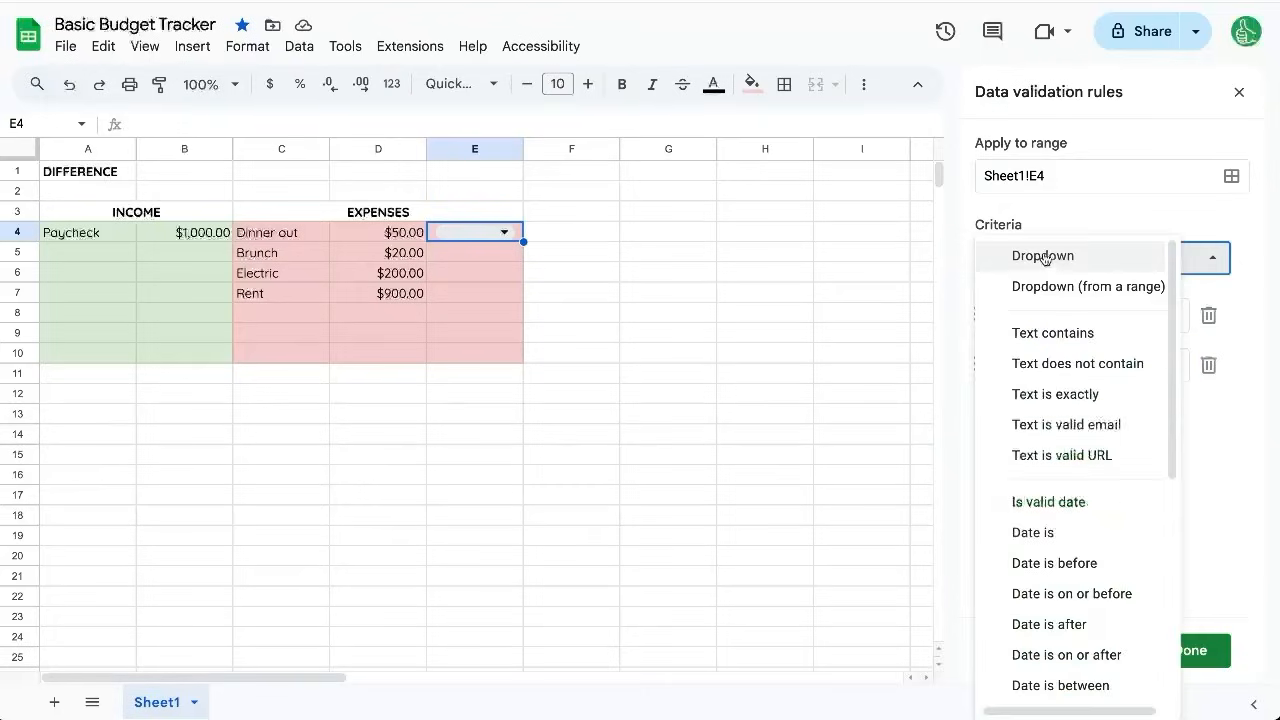
left_click(1087, 286)
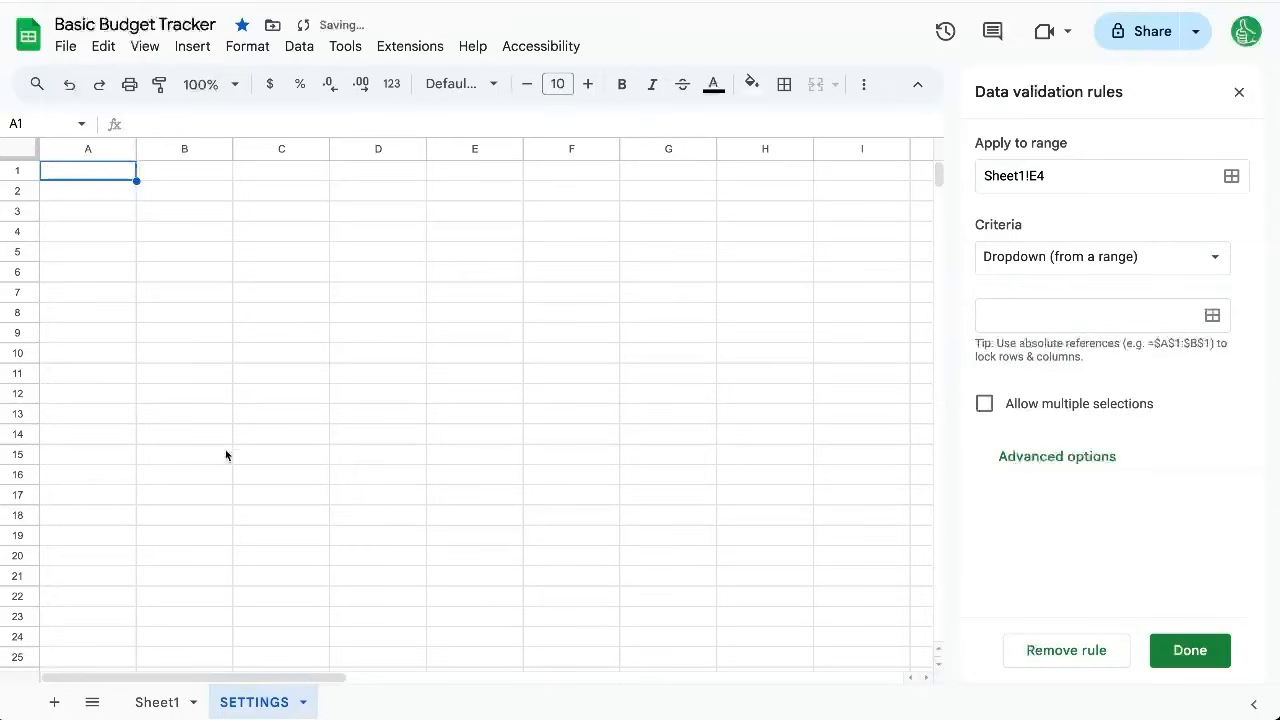
List Needs, Wants and Savings on the SETTINGS sheet and point E4's dropdown at SETTINGS!A2:A.
type("Wants")
left_click(88, 191)
type("Needs")
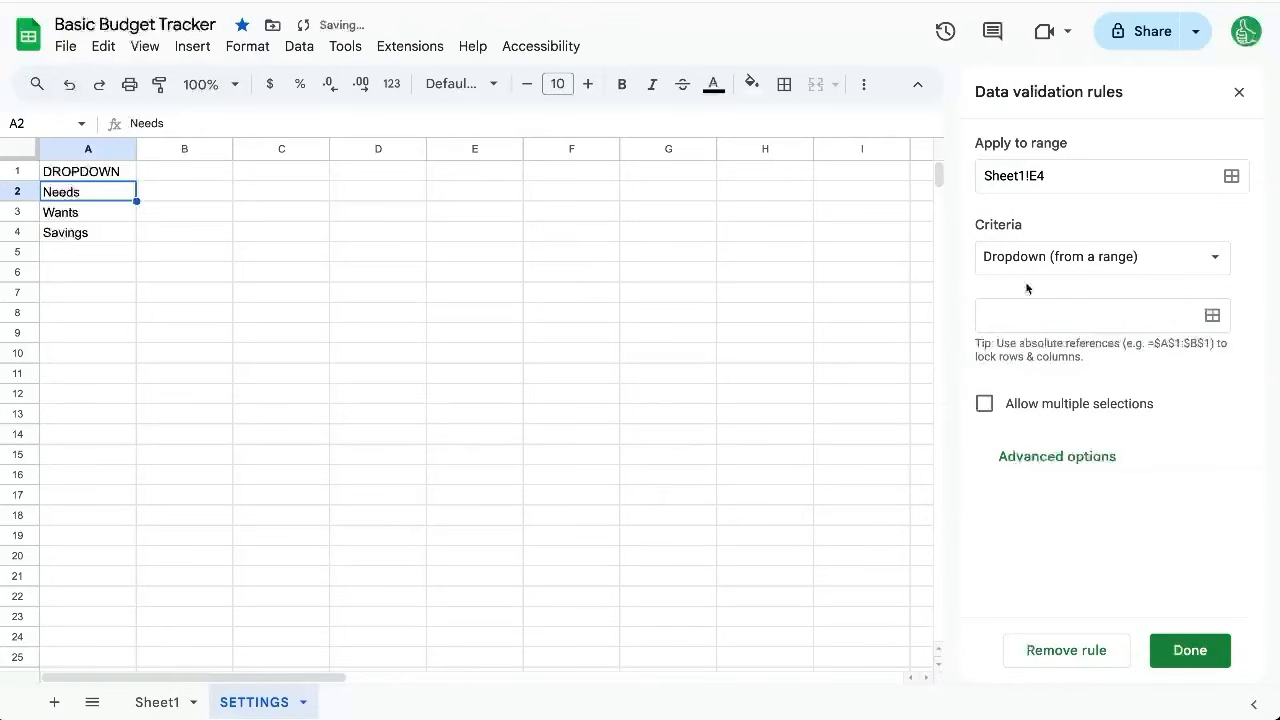
type("SETTINGS!A2:")
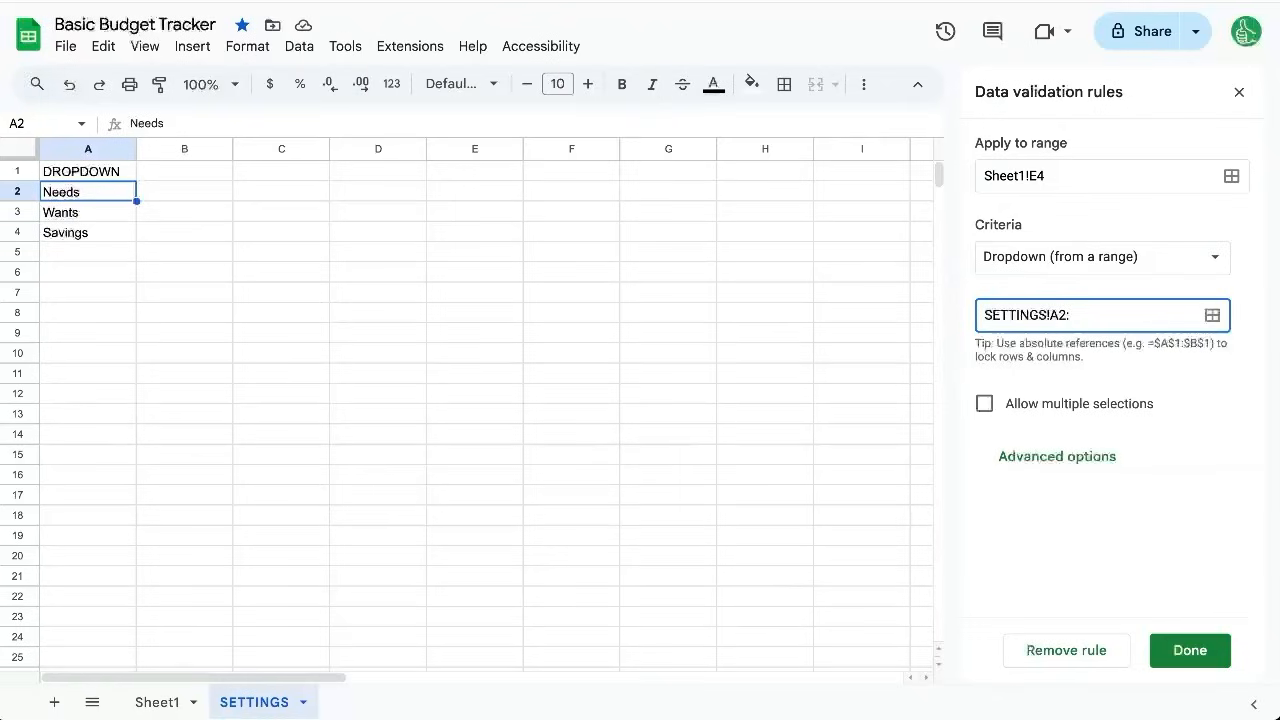
type("A4")
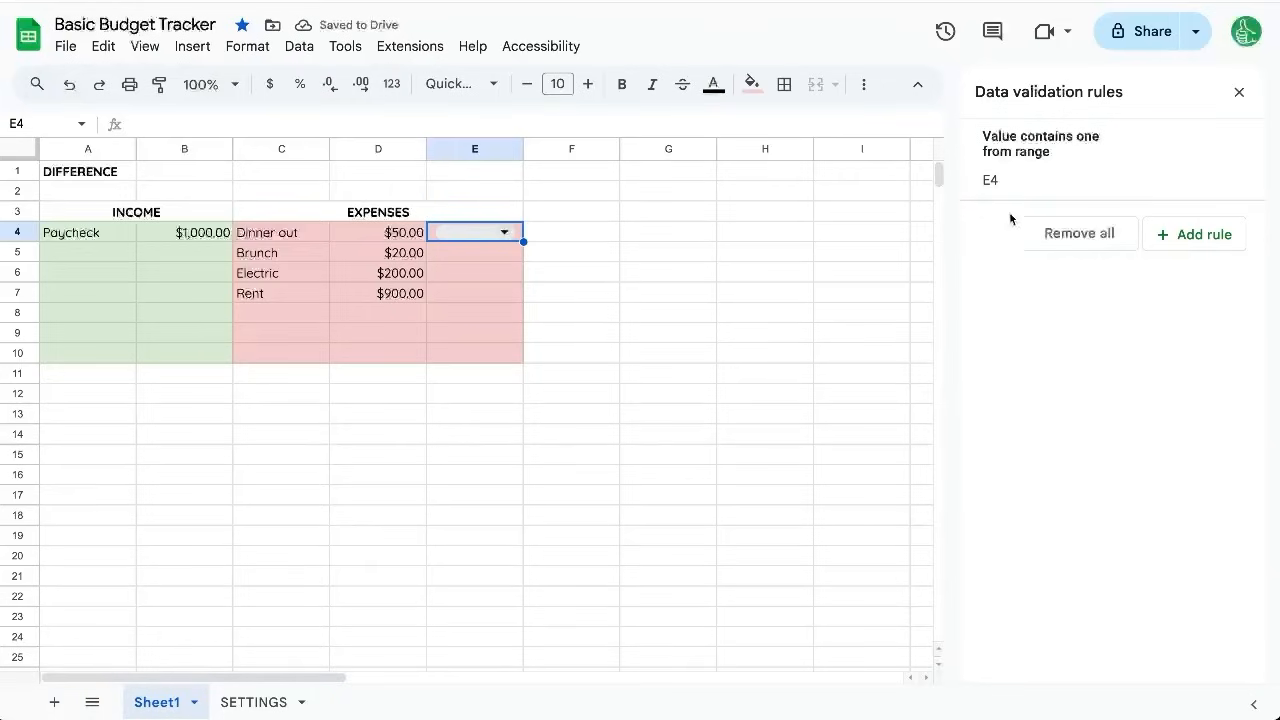
Extend the category dropdown rule to E4:E20 and widen columns A through E.
left_click(1040, 160)
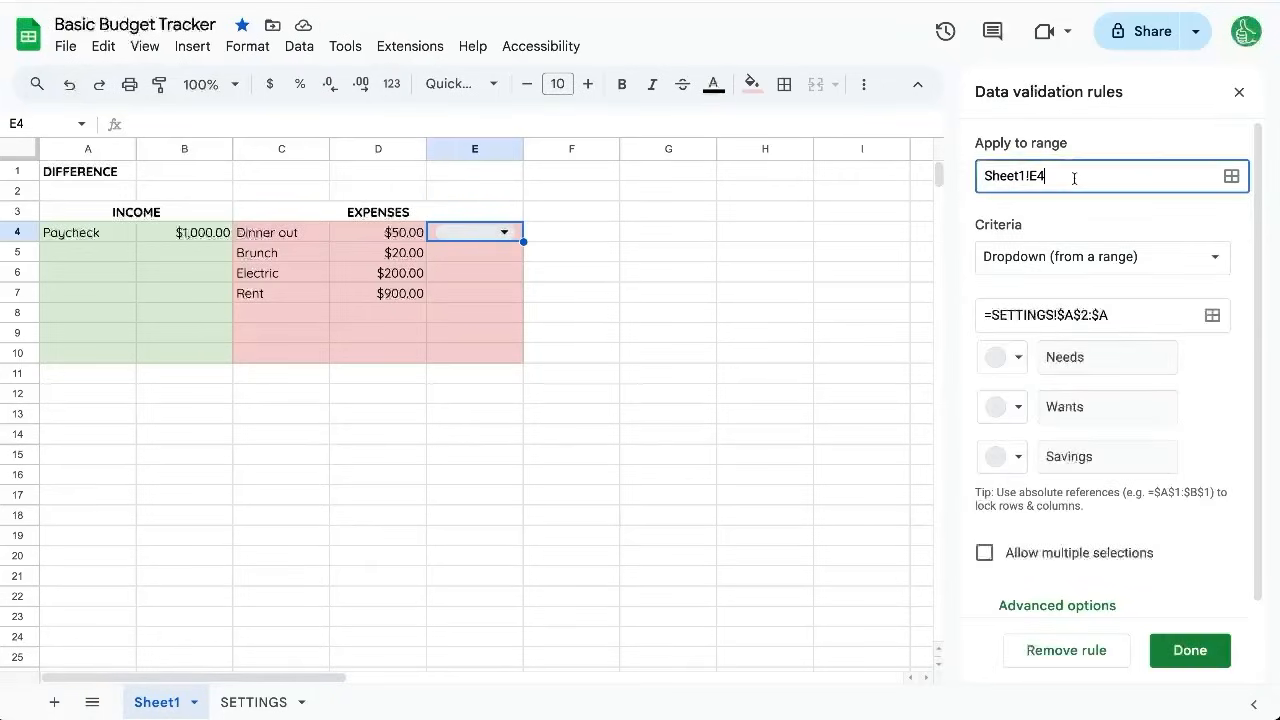
type(":")
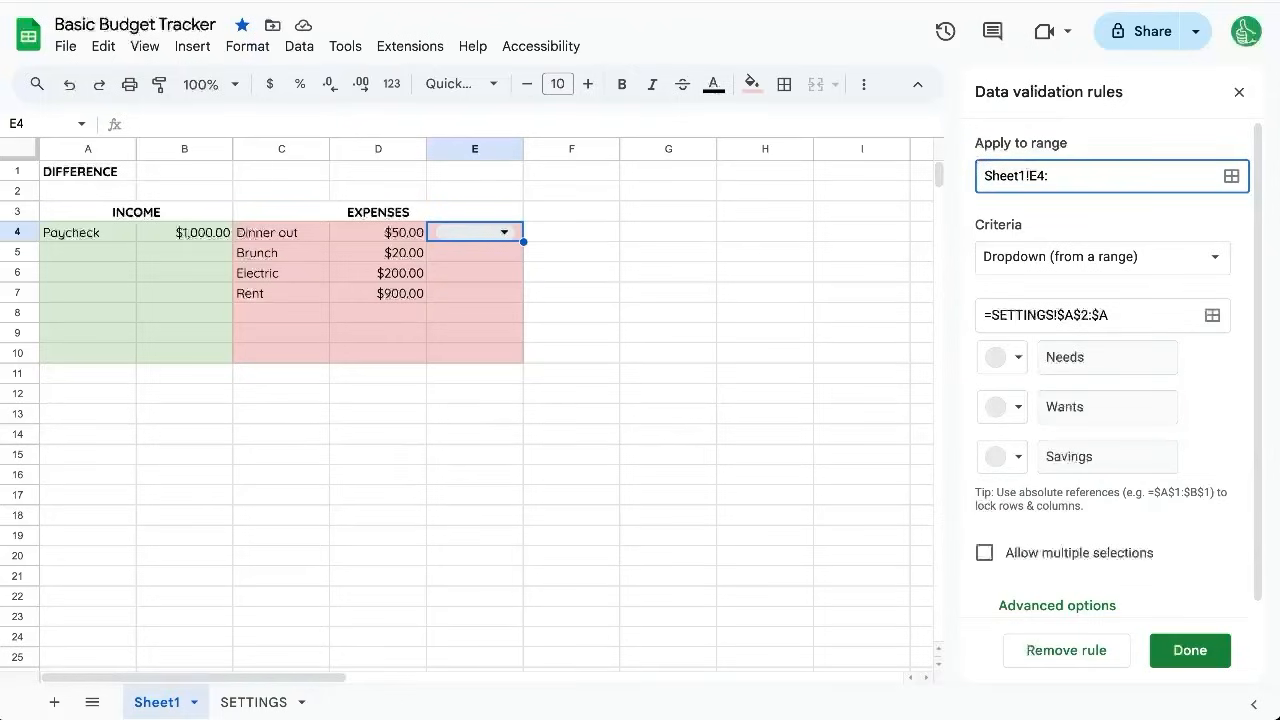
type("E20")
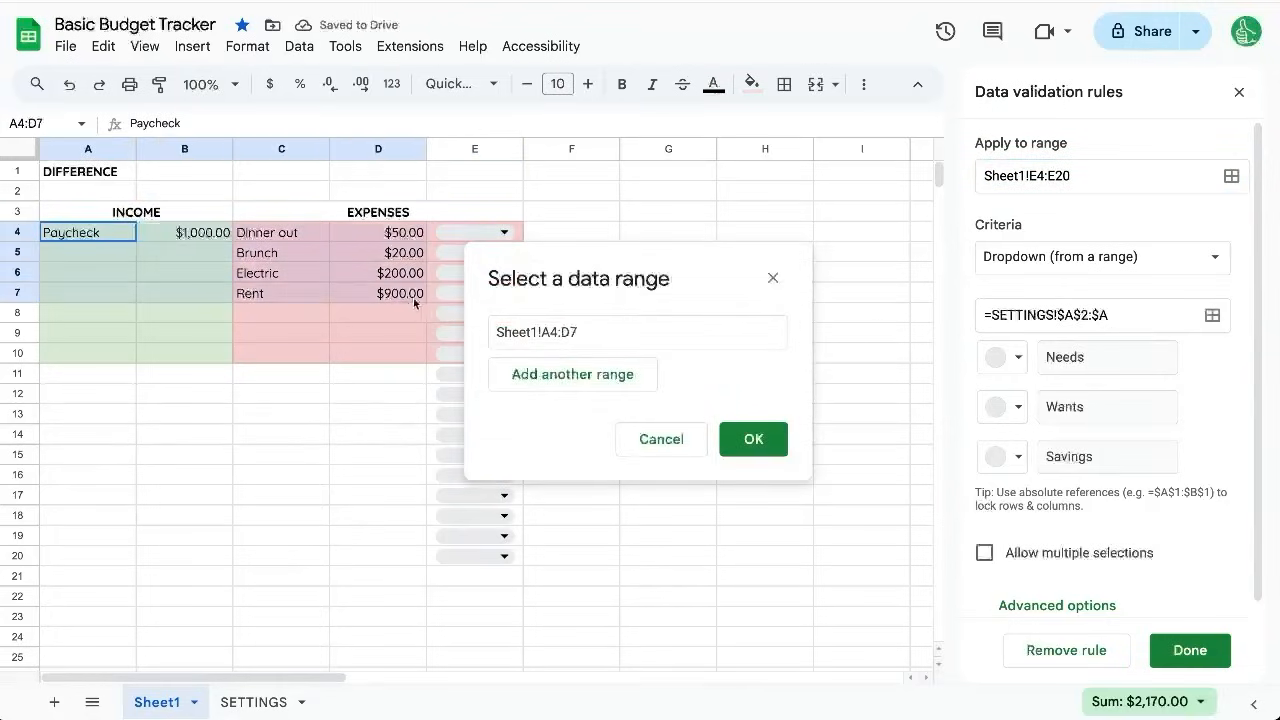
left_click(753, 439)
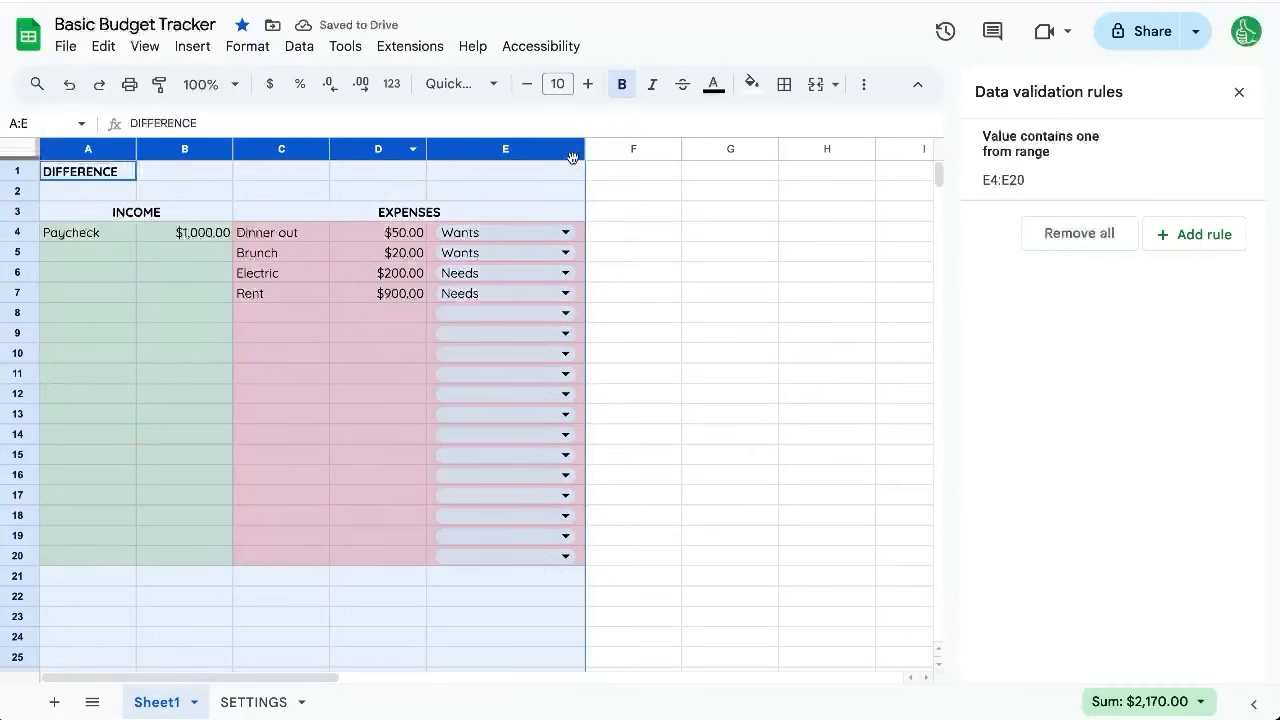
left_click(1239, 91)
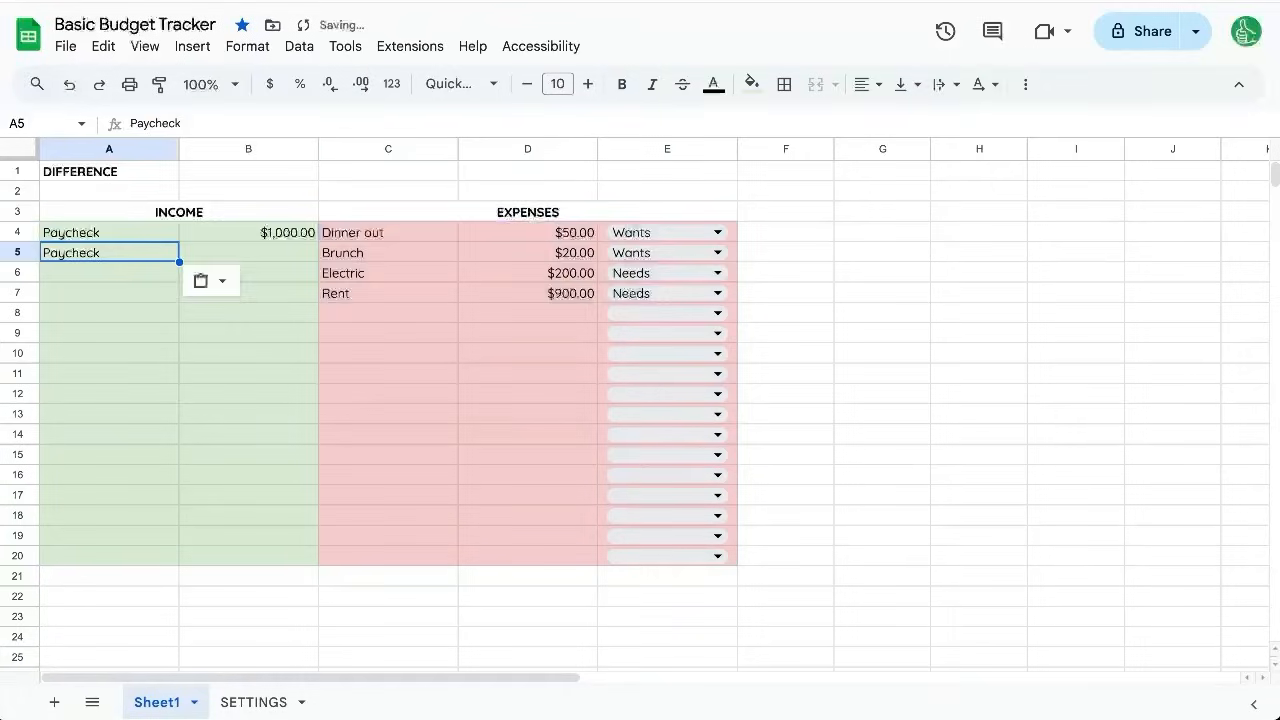
Enter =SUM(B4:B)-SUM(D4:D) in B1, giving an $830 difference.
type("=")
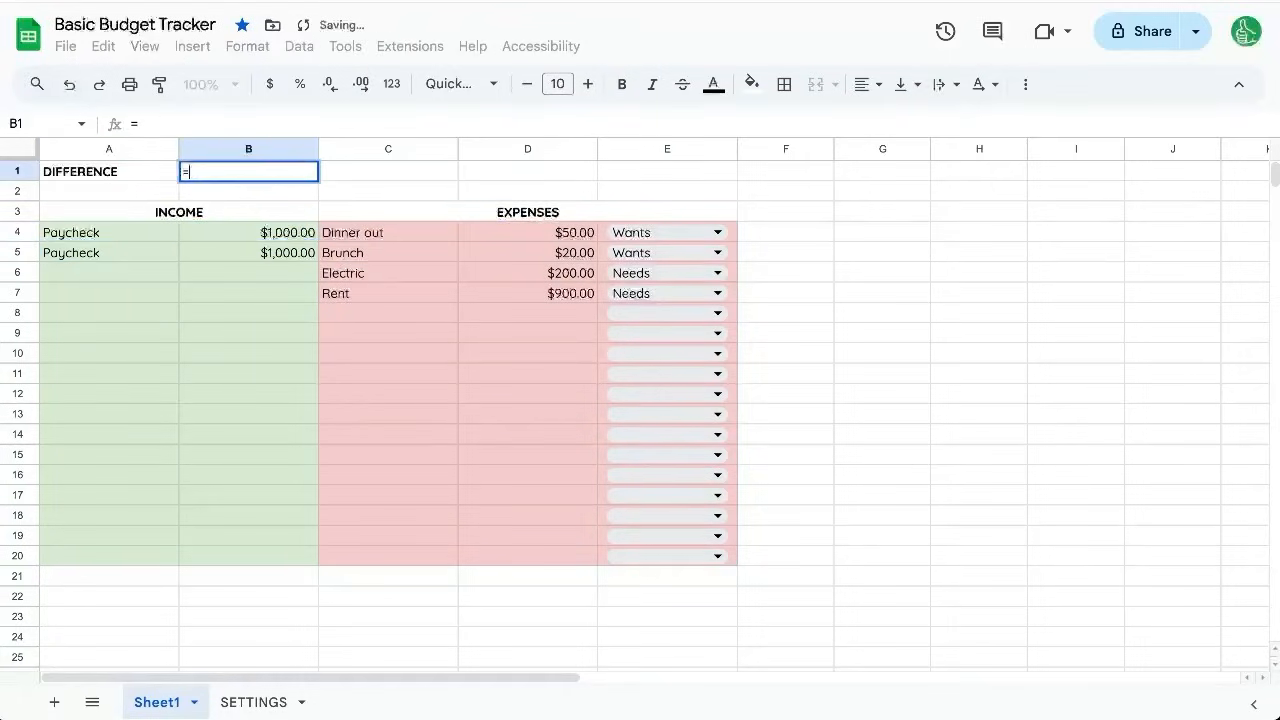
type("SUM(B")
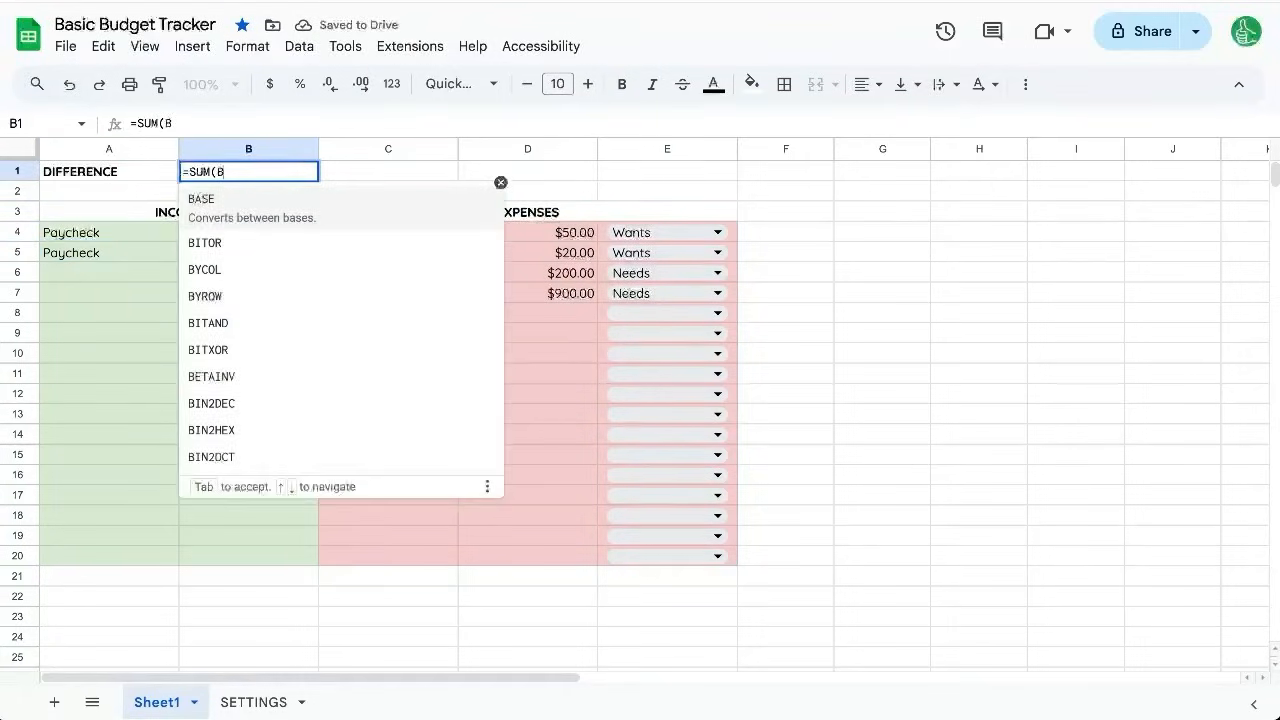
type("4:B)-")
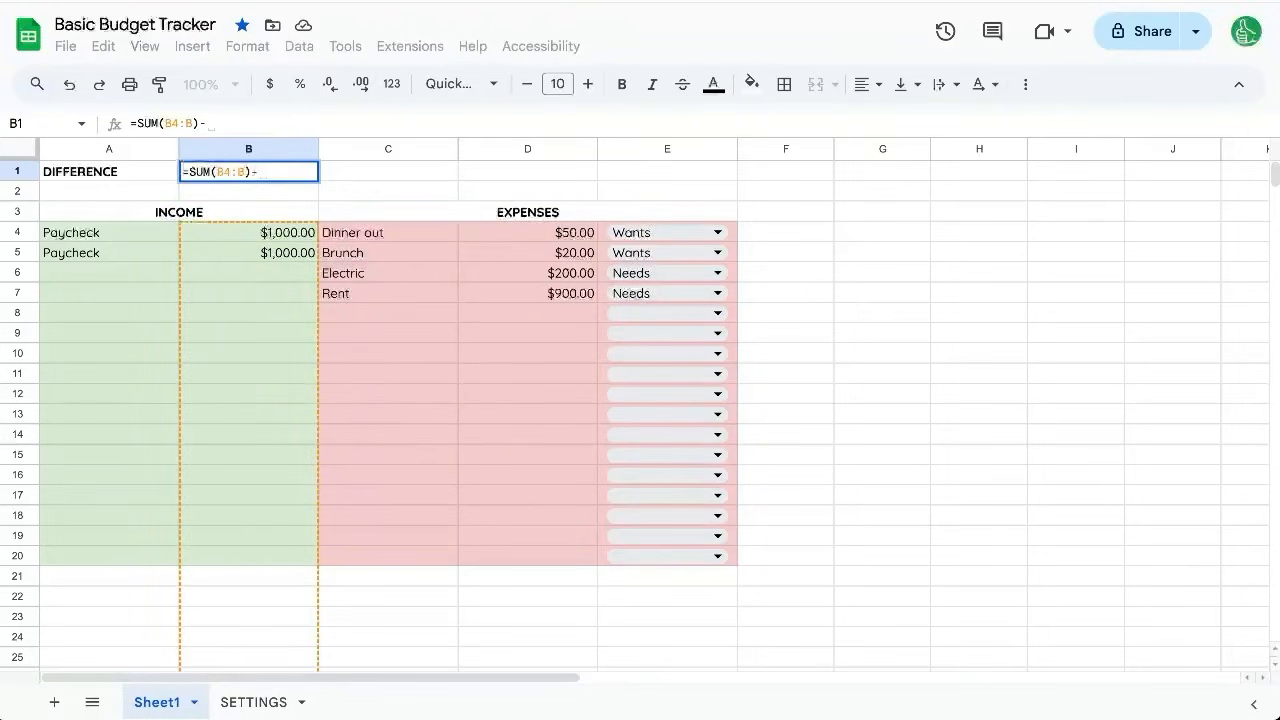
type("SUM(D")
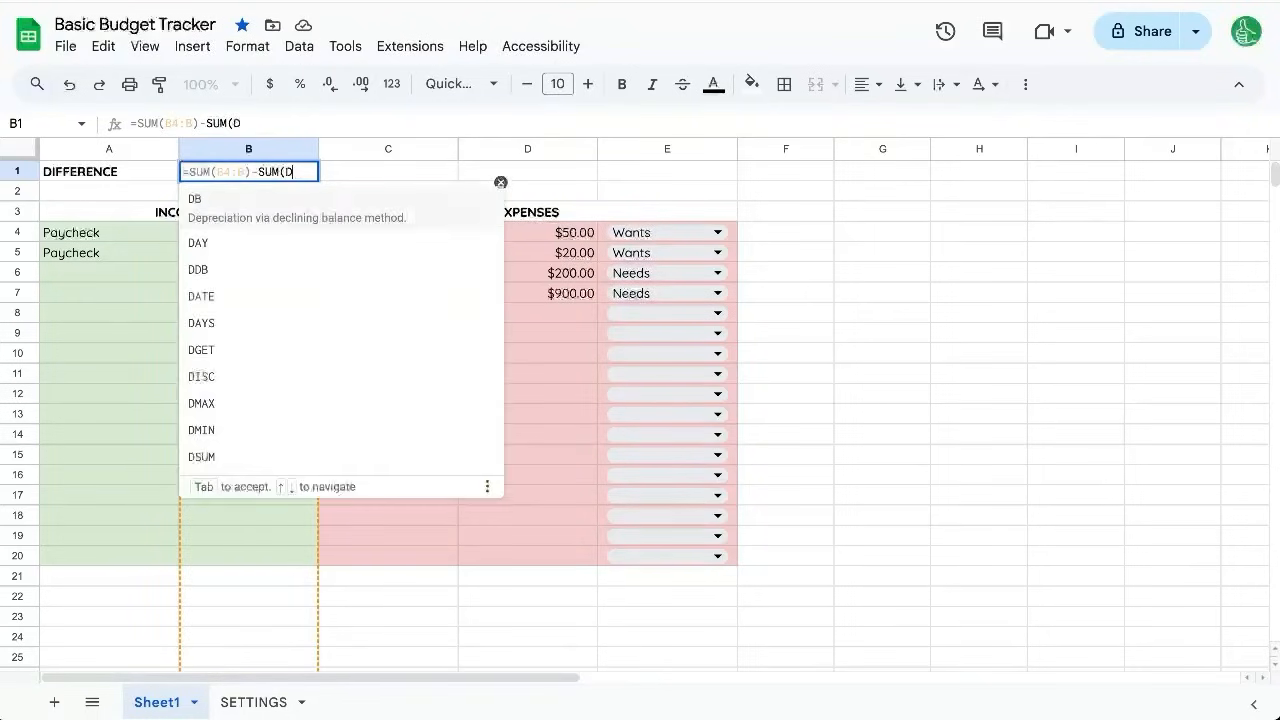
type("4:D)")
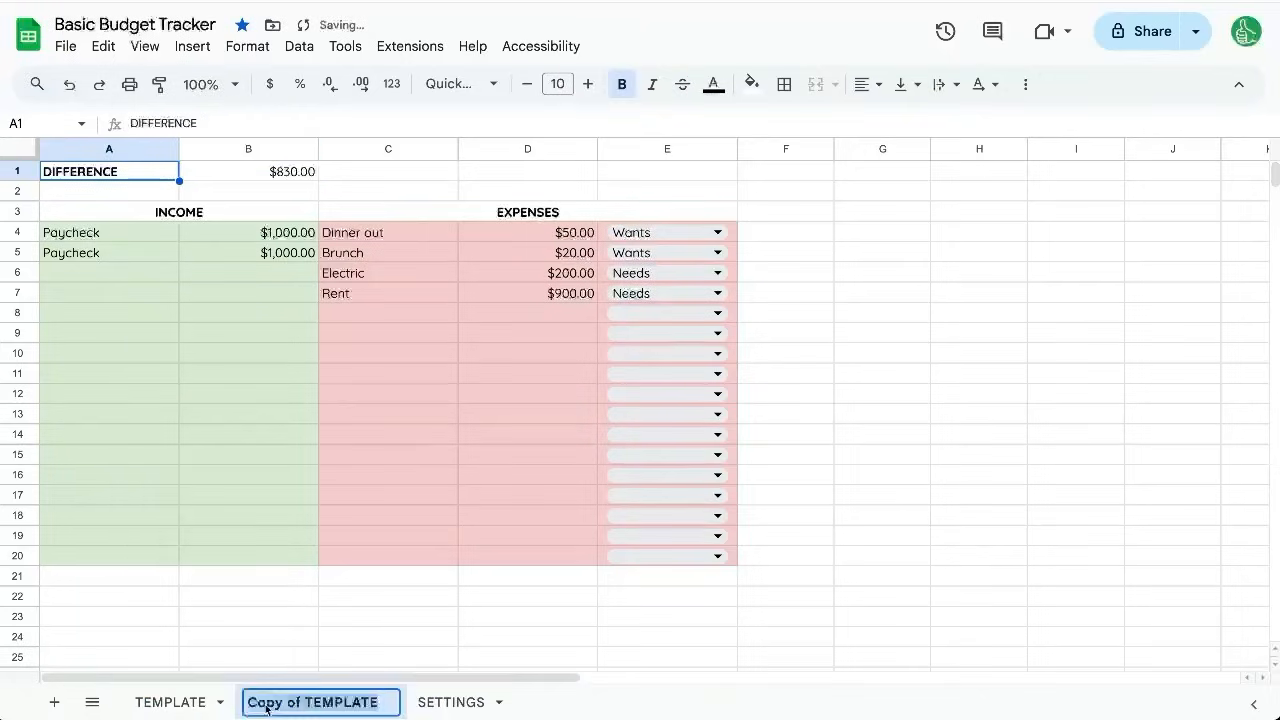
Name the duplicated sheet 'Jan 2025' and go back to the TEMPLATE sheet.
type("Jan 2025")
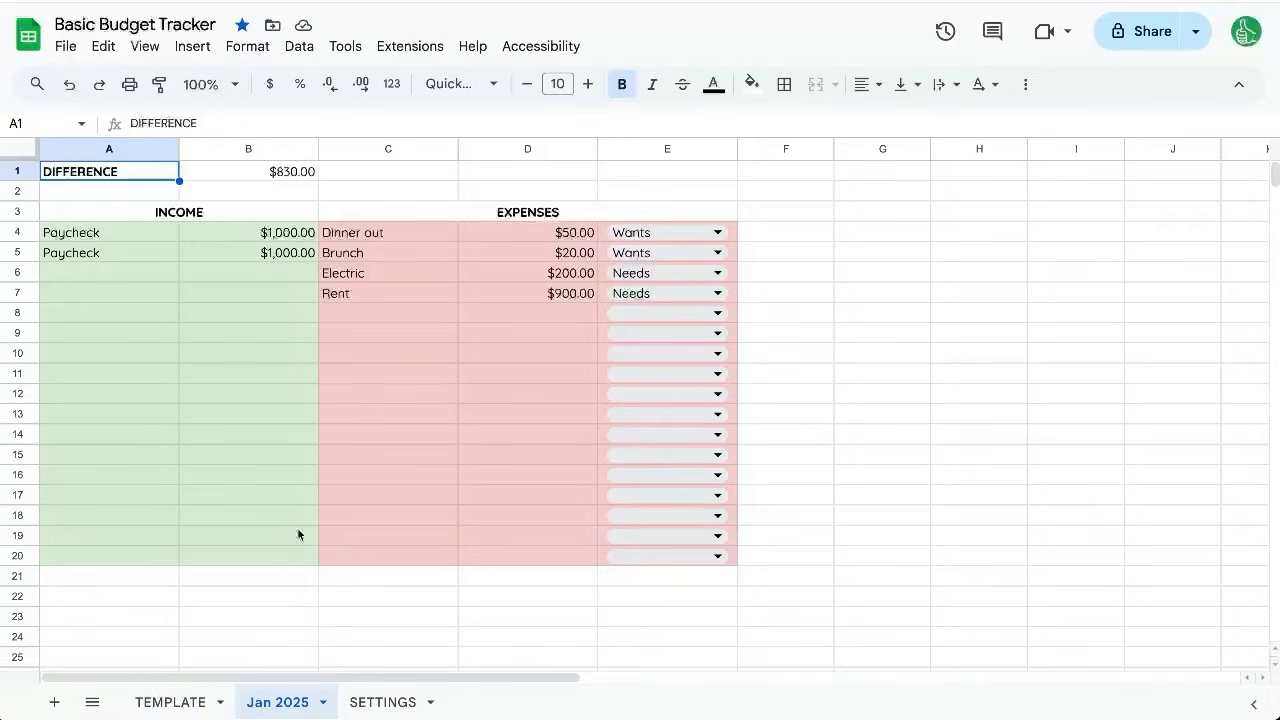
left_click(388, 171)
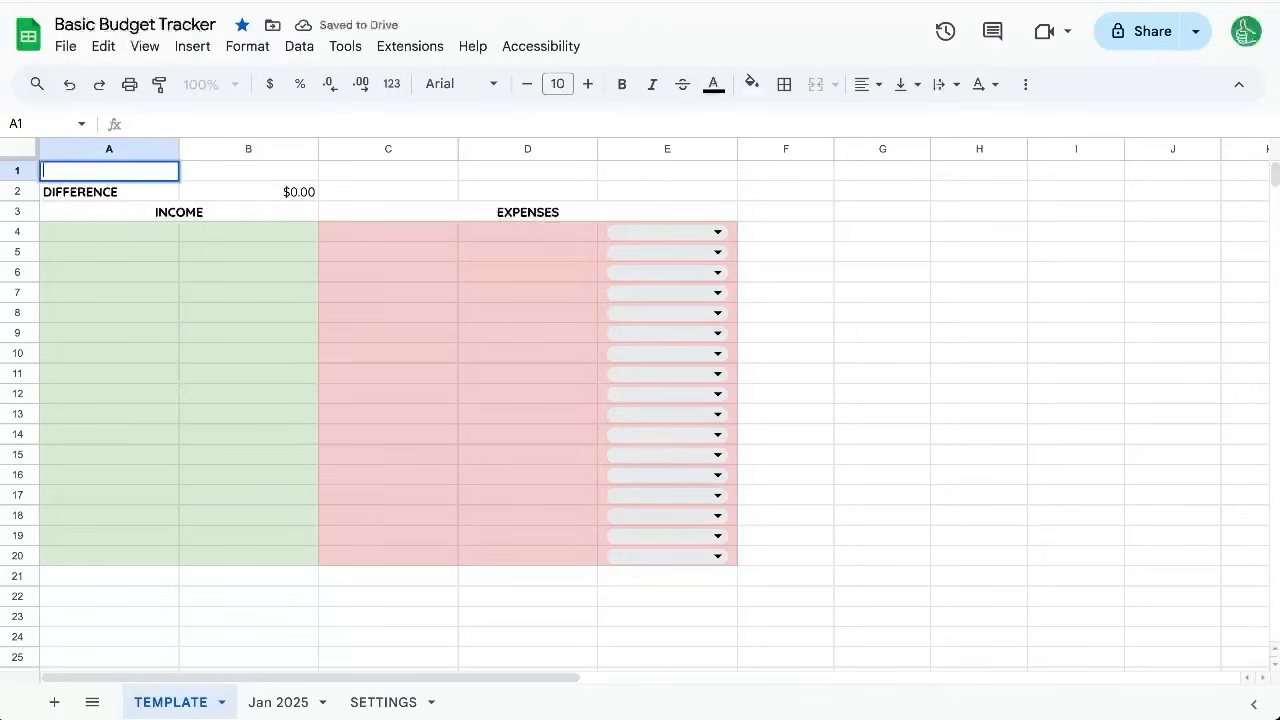
Type 1/1/2025 into A1 of the new top row and reselect that cell.
type("1/1/2025")
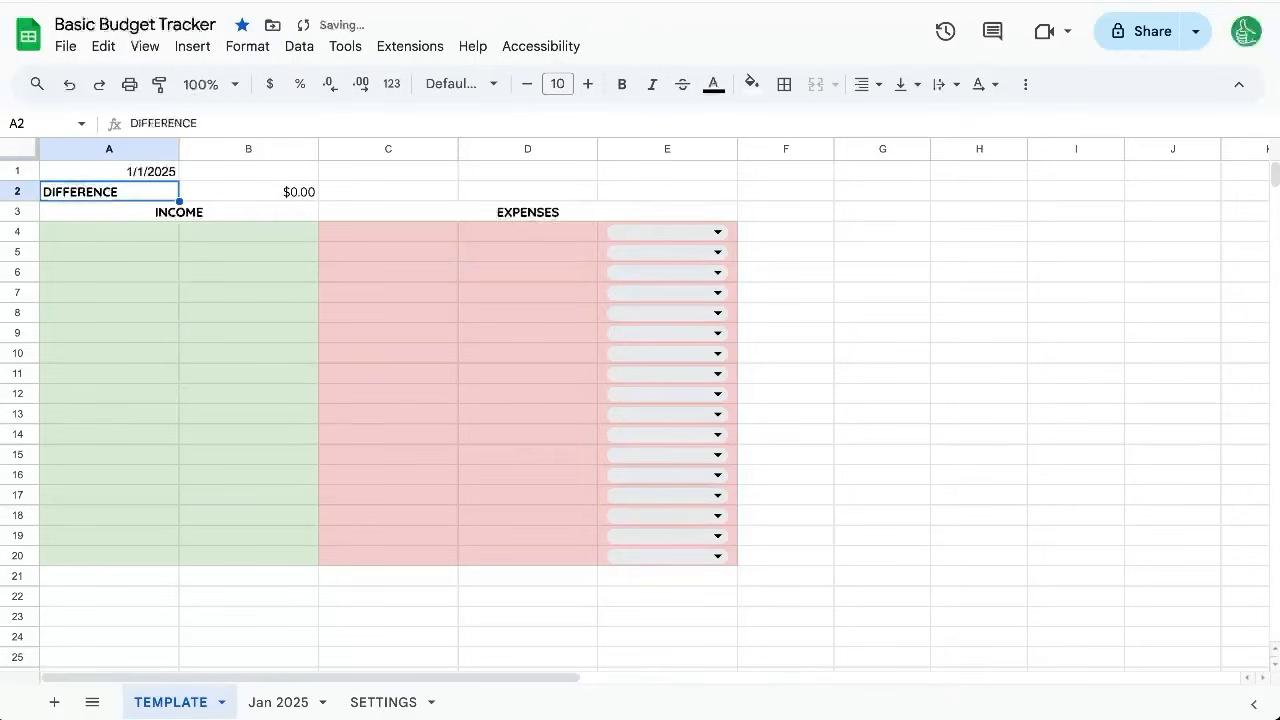
left_click(110, 170)
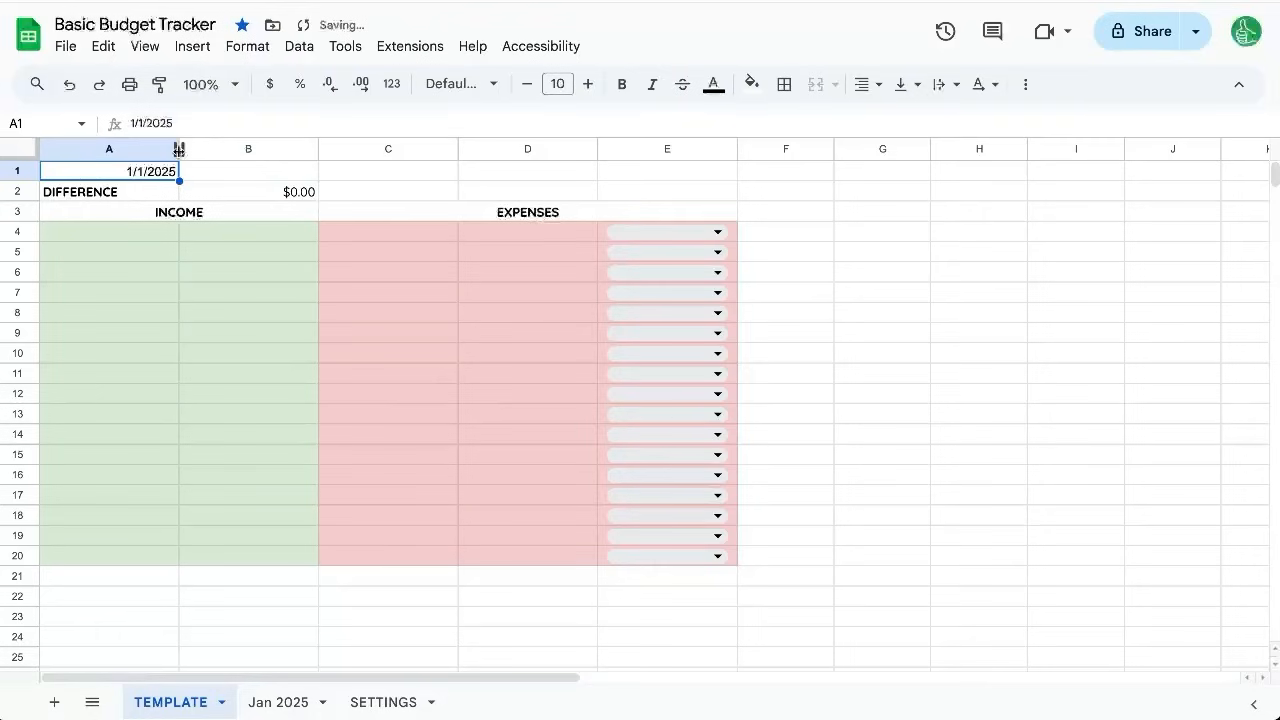
Apply a custom date format to A1 showing the month as its full name.
left_click(247, 46)
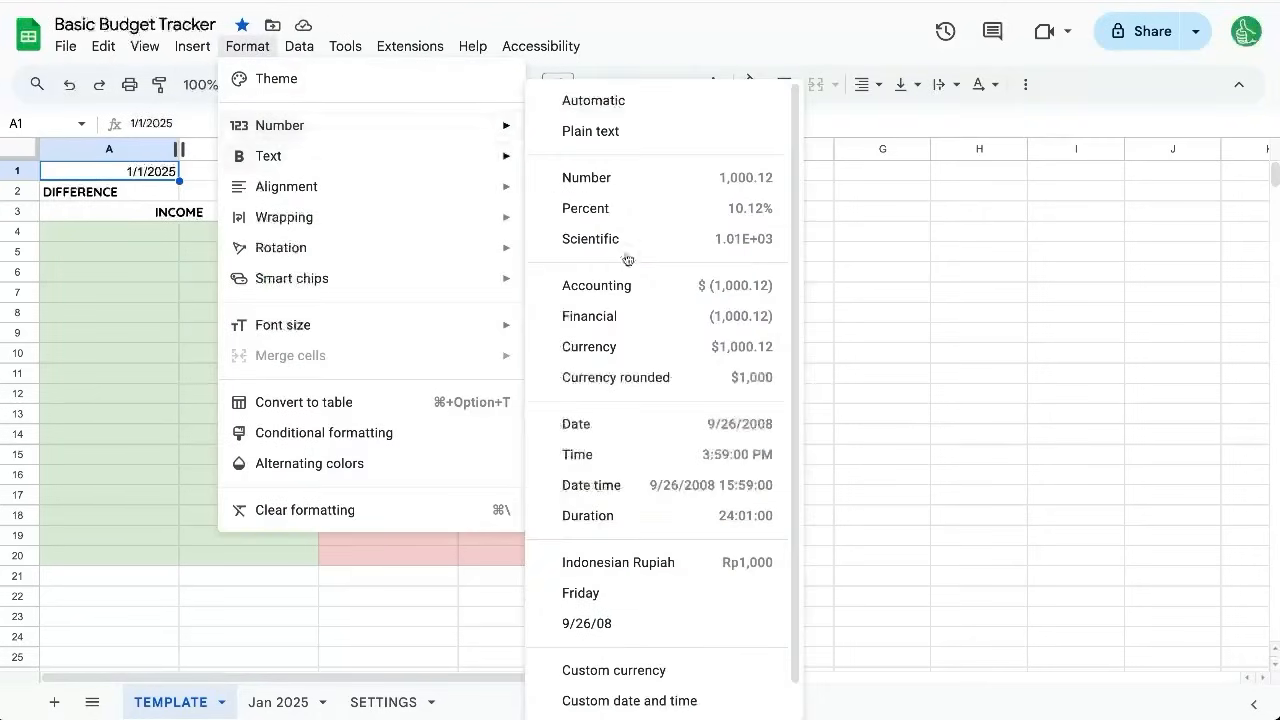
left_click(629, 700)
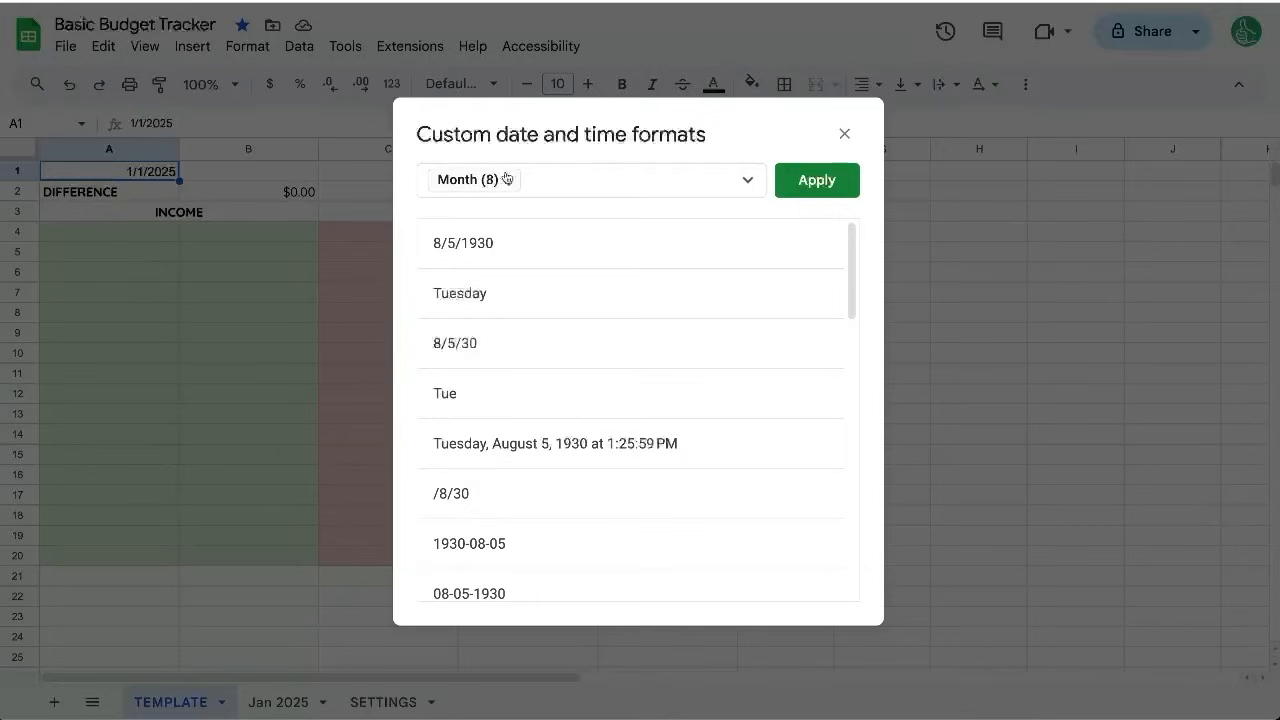
left_click(470, 179)
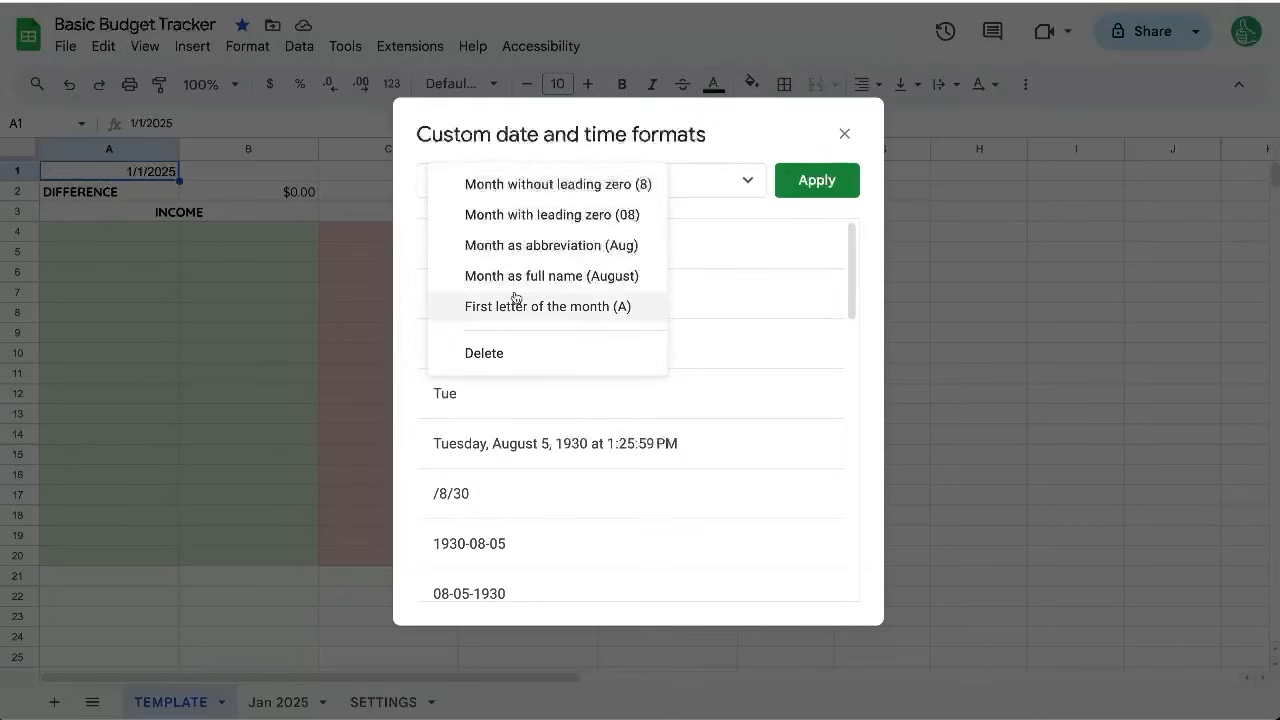
left_click(552, 275)
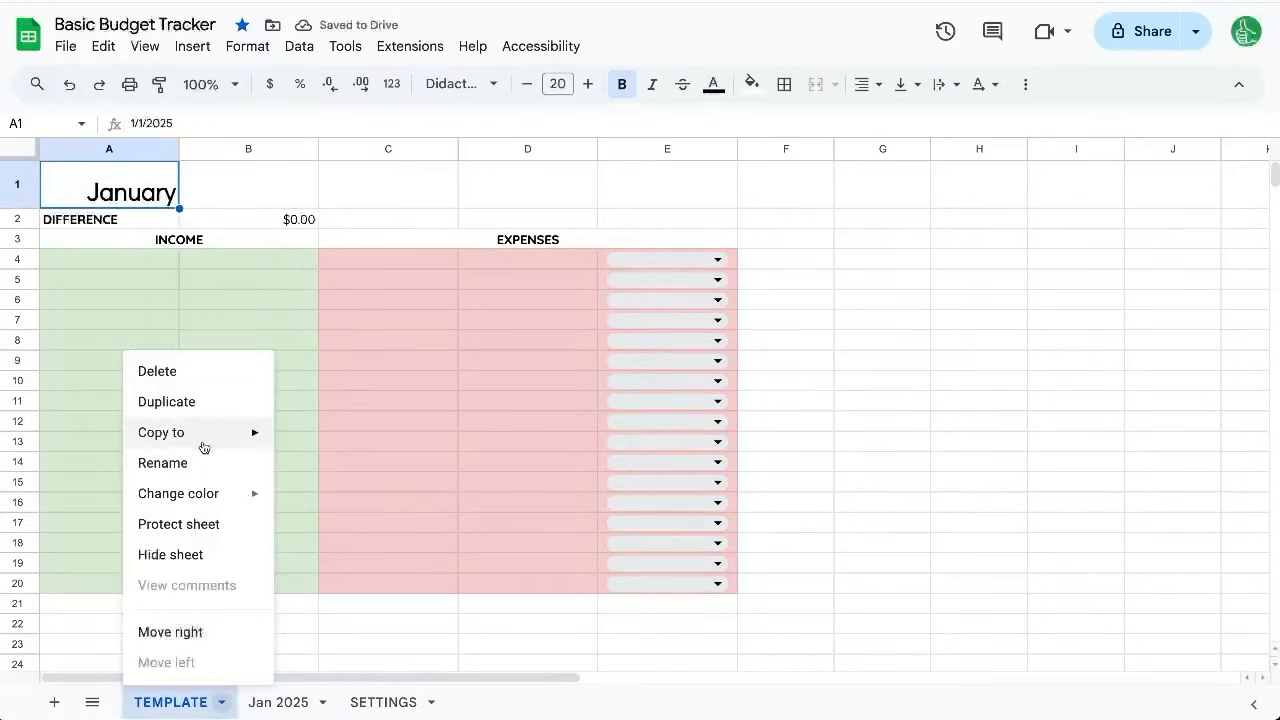
Duplicate TEMPLATE as Feb 2025 with the date 2/2/2025 in A1.
left_click(166, 401)
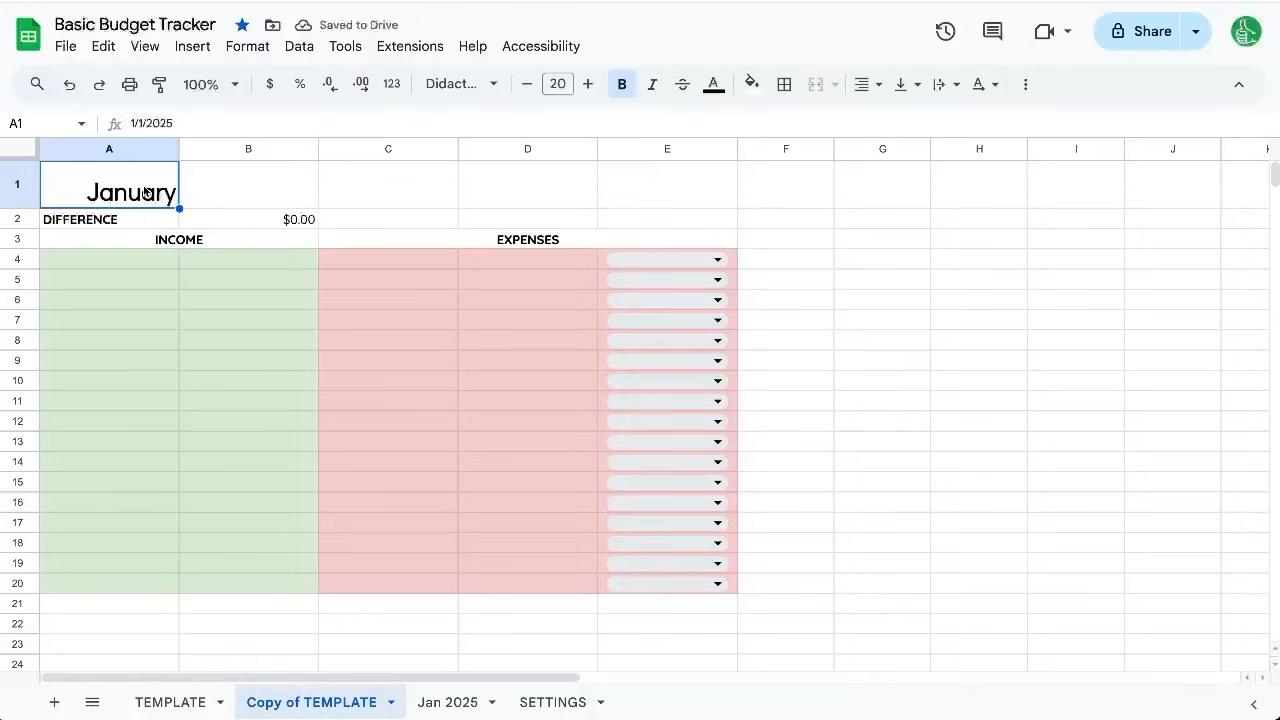
type("2/2/2025")
left_click(321, 702)
type("Feb 2025")
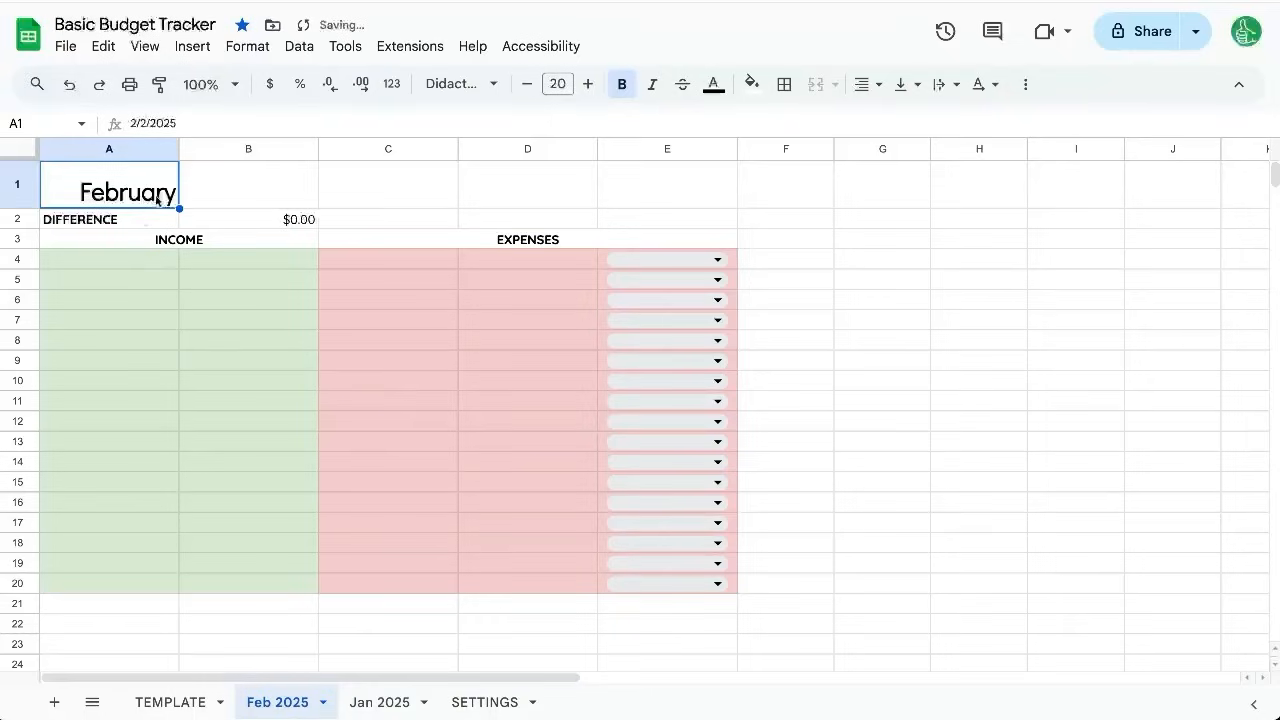
left_click(170, 701)
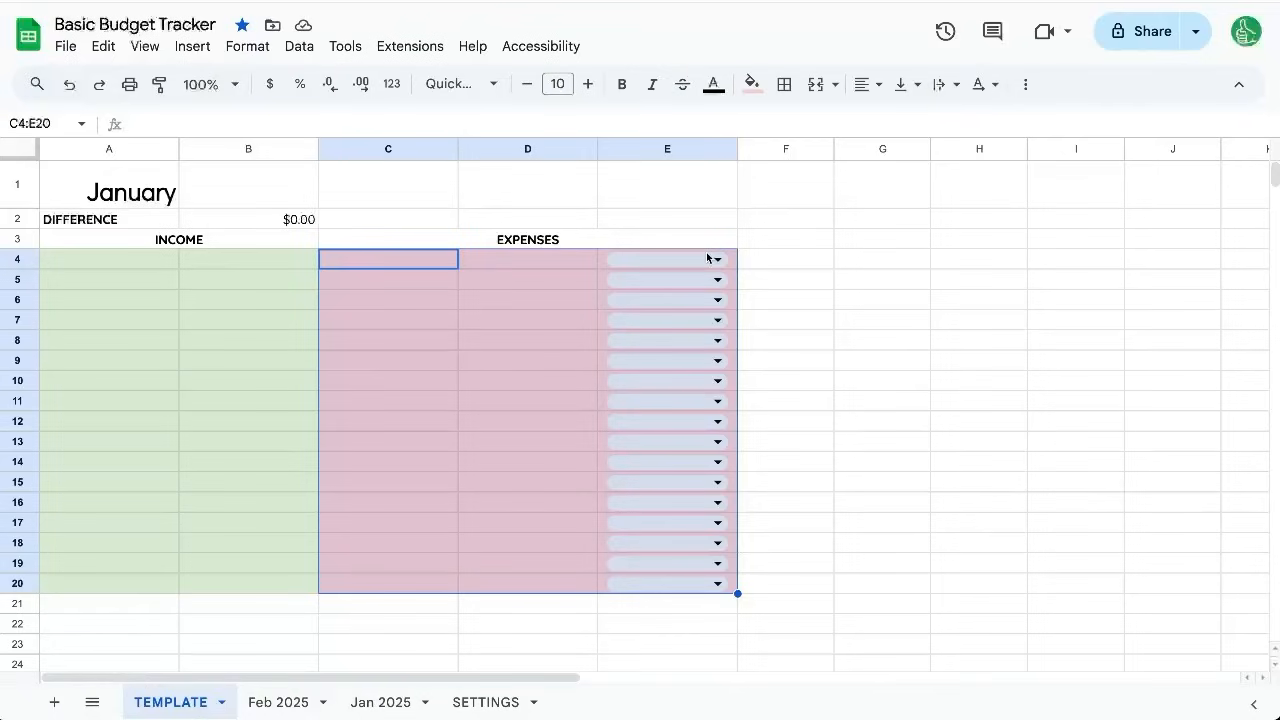
Hide gridlines, trim the spare columns and rows, and select the cells above the expenses table.
left_click(388, 277)
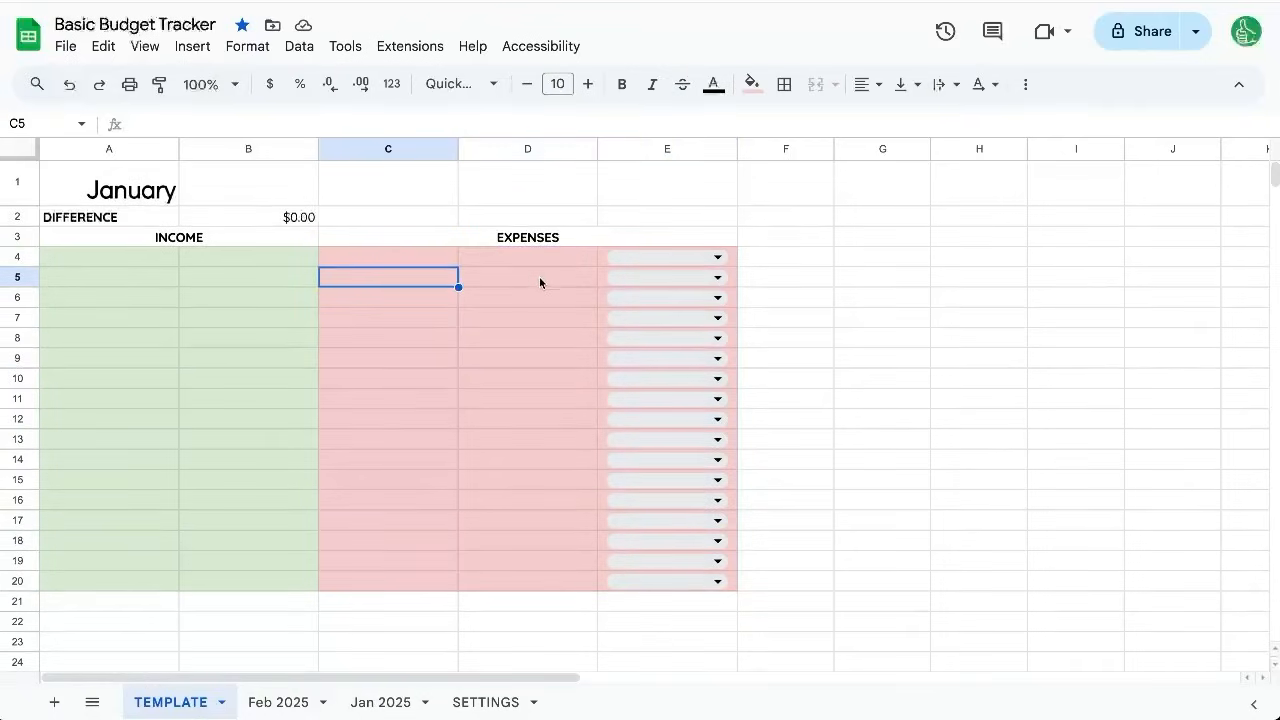
mouse_move(144, 46)
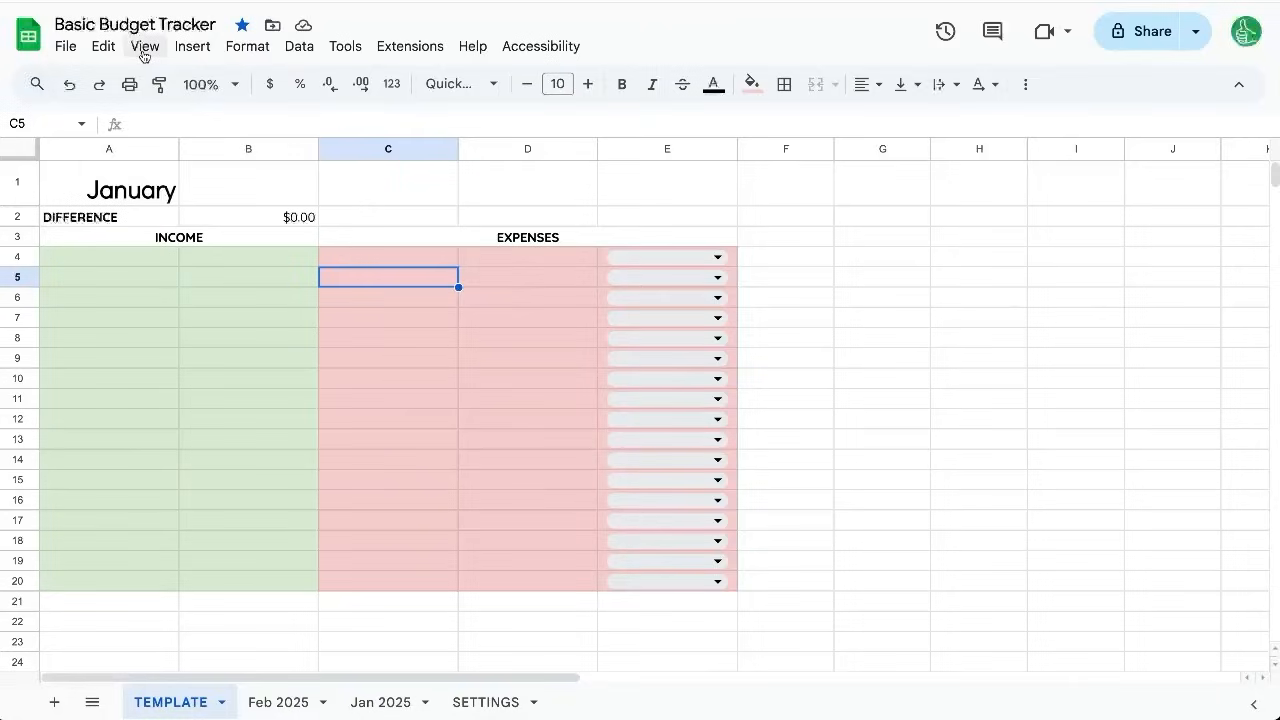
left_click(144, 46)
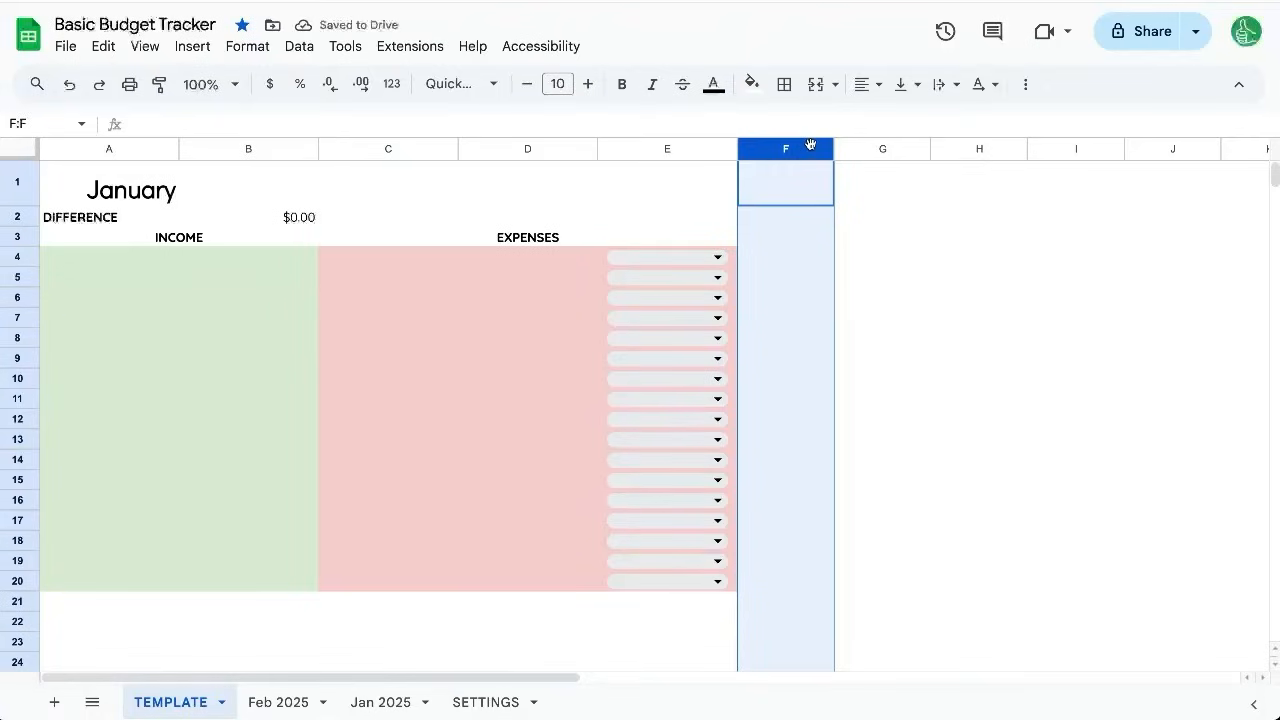
scroll("right", 3)
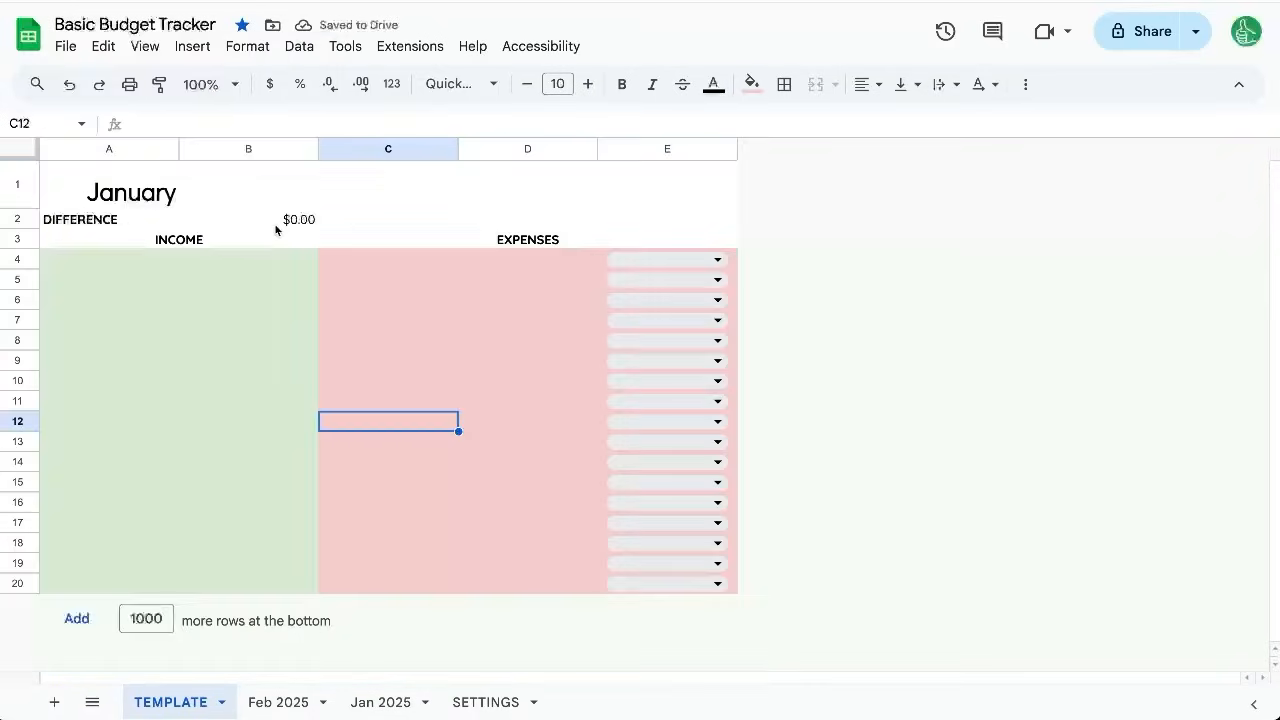
left_click(109, 258)
type("Paycheck")
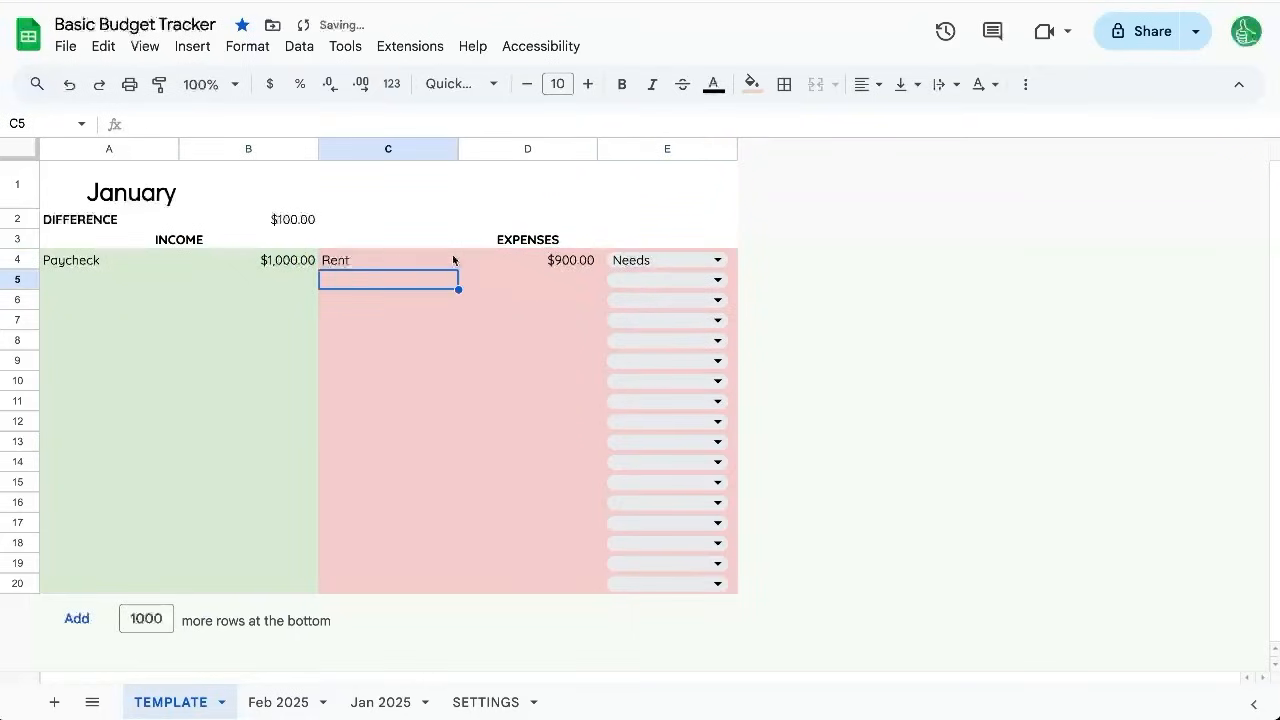
left_click(528, 184)
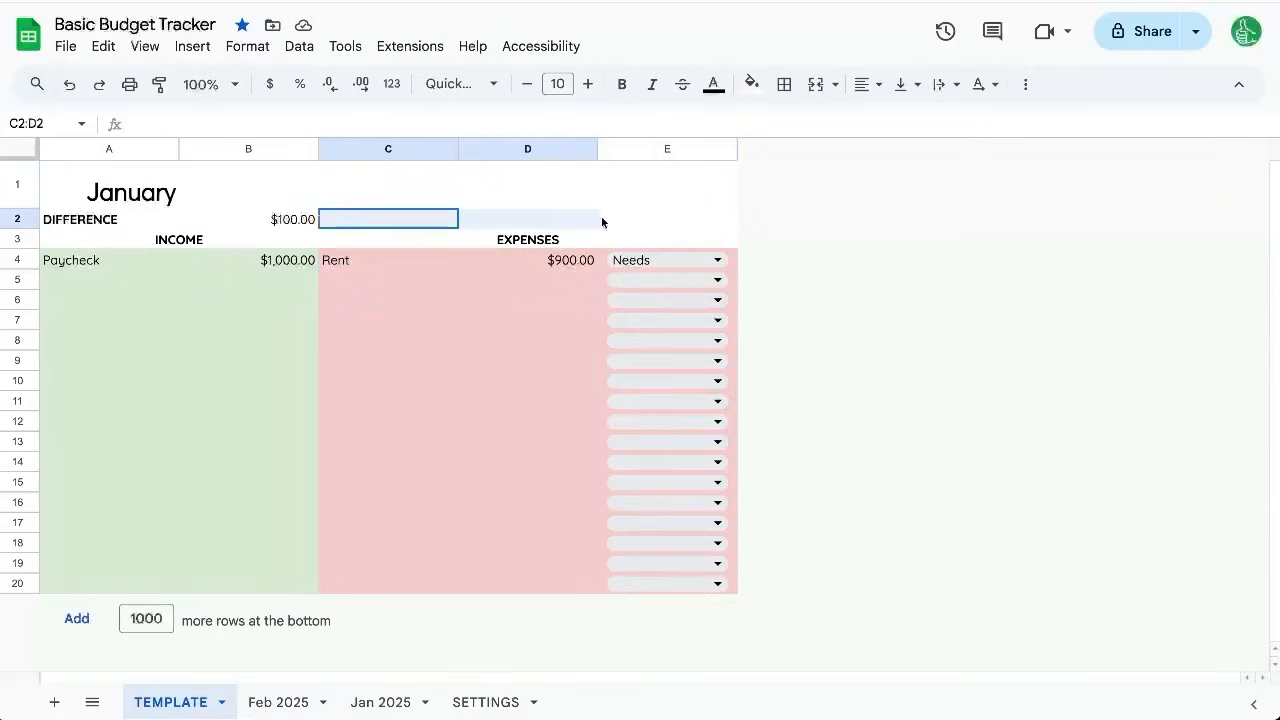
Label the Needs/Wants/Savings headings and enter =SUMIF(E4:E20,C1,D4:D20) for the Needs total.
type("Need")
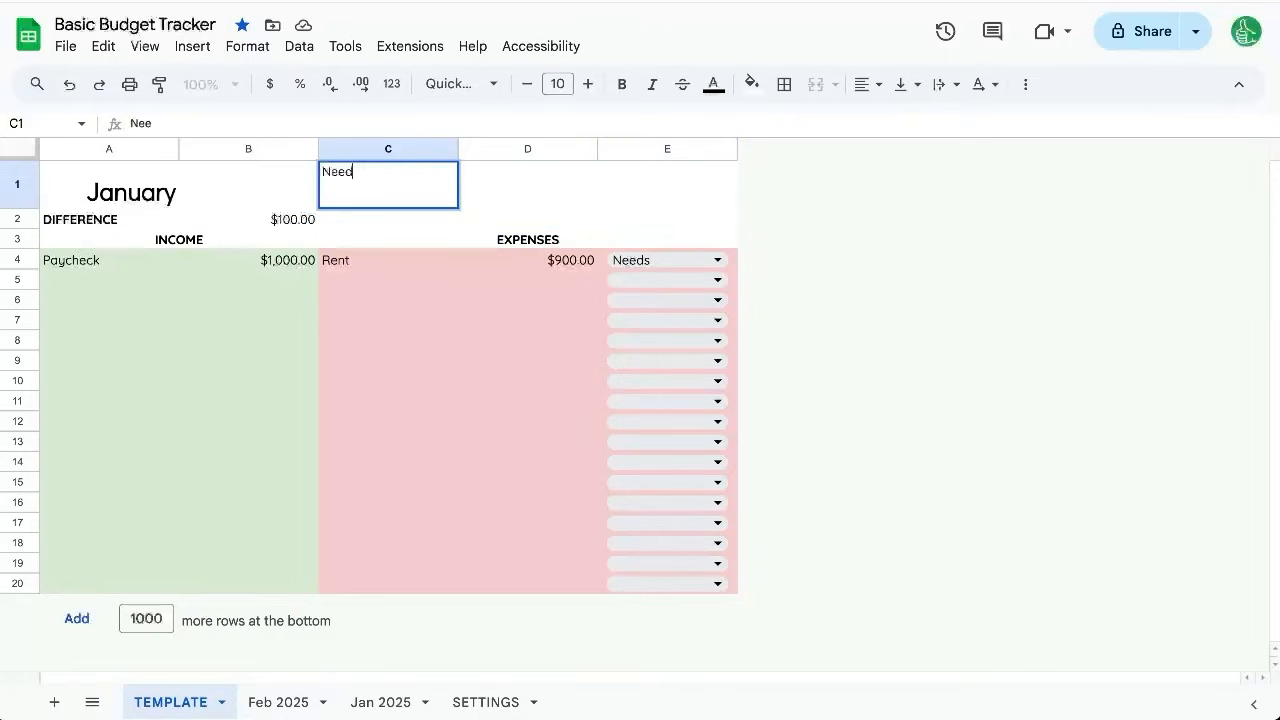
type("So")
left_click(388, 219)
type("=SUMIF(")
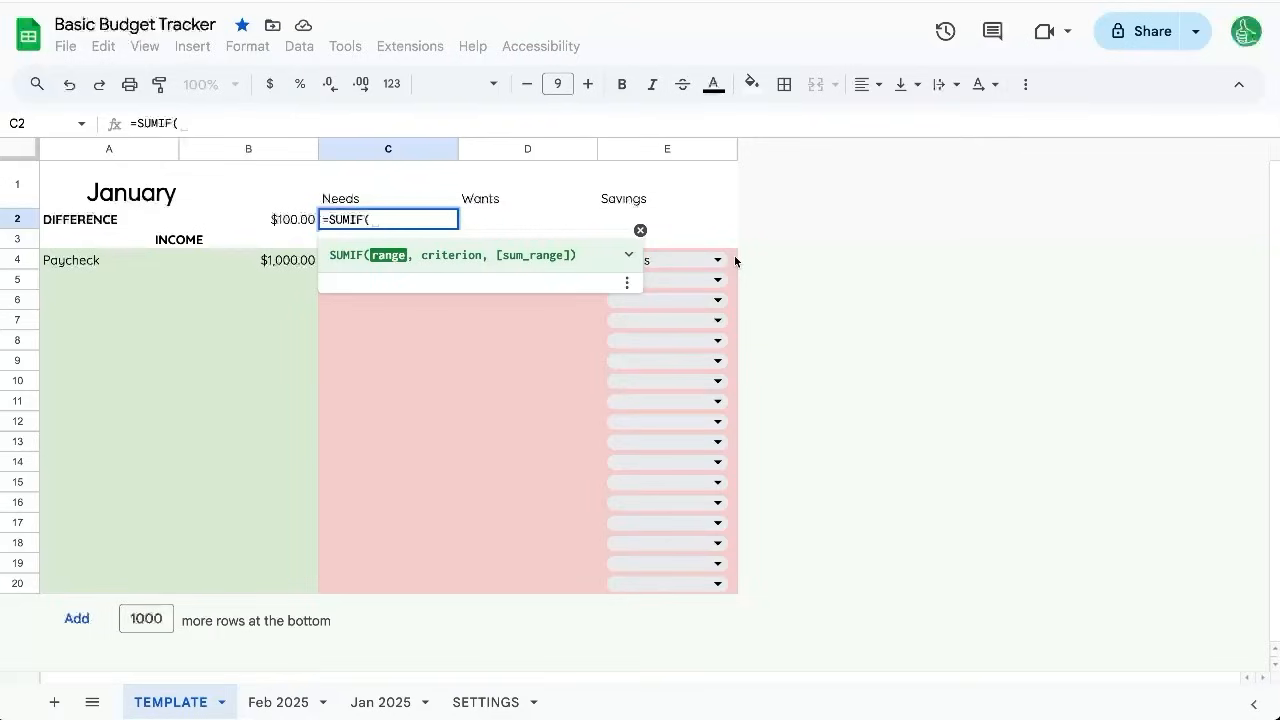
left_click_drag(667, 260, 667, 583)
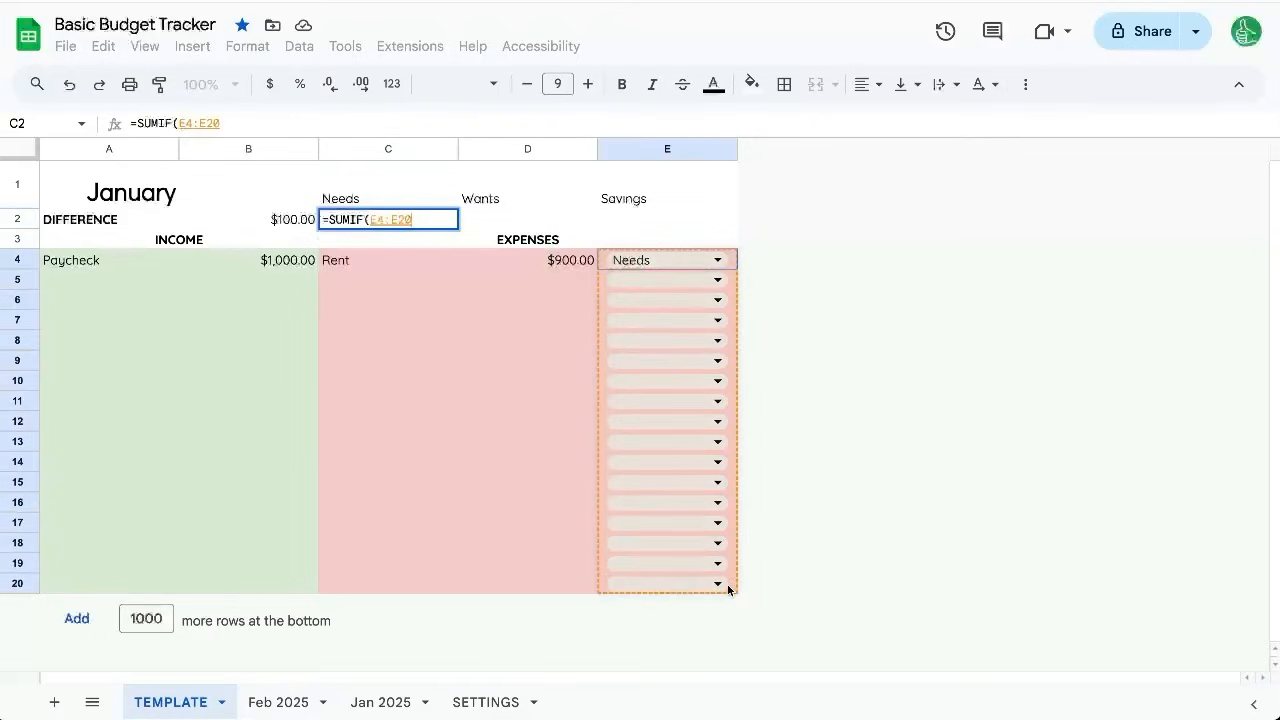
left_click(388, 183)
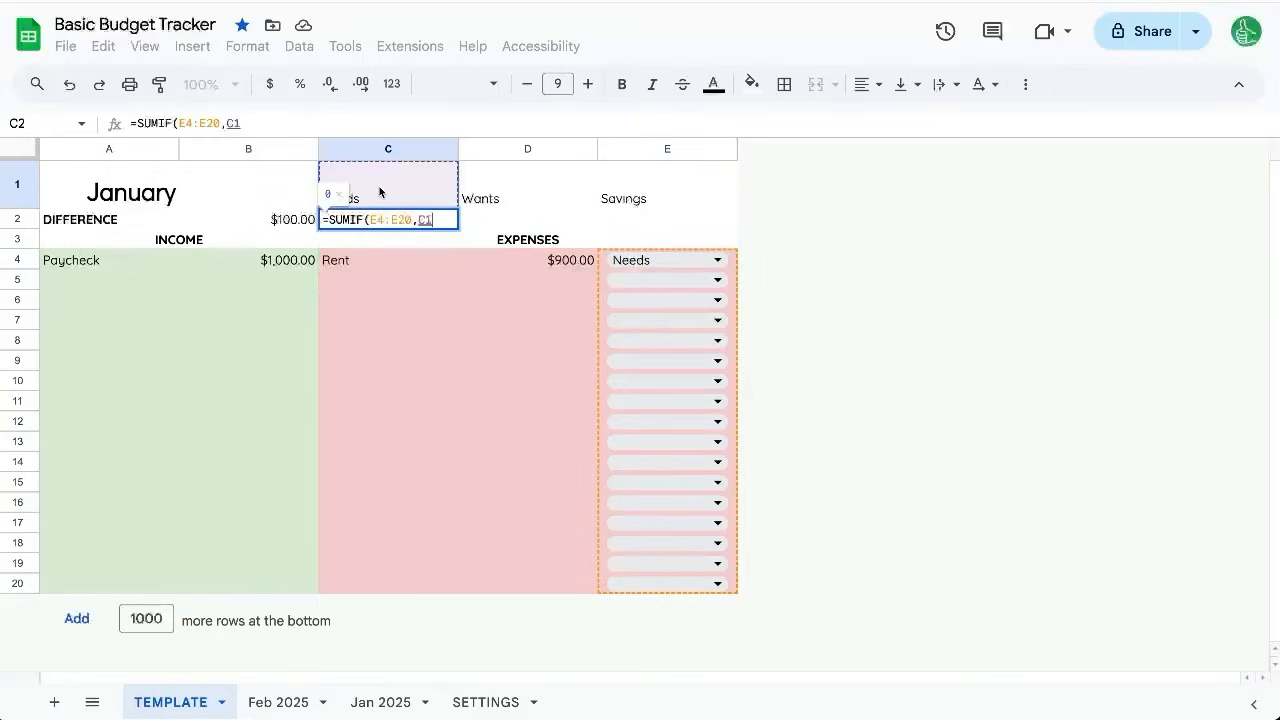
type(",")
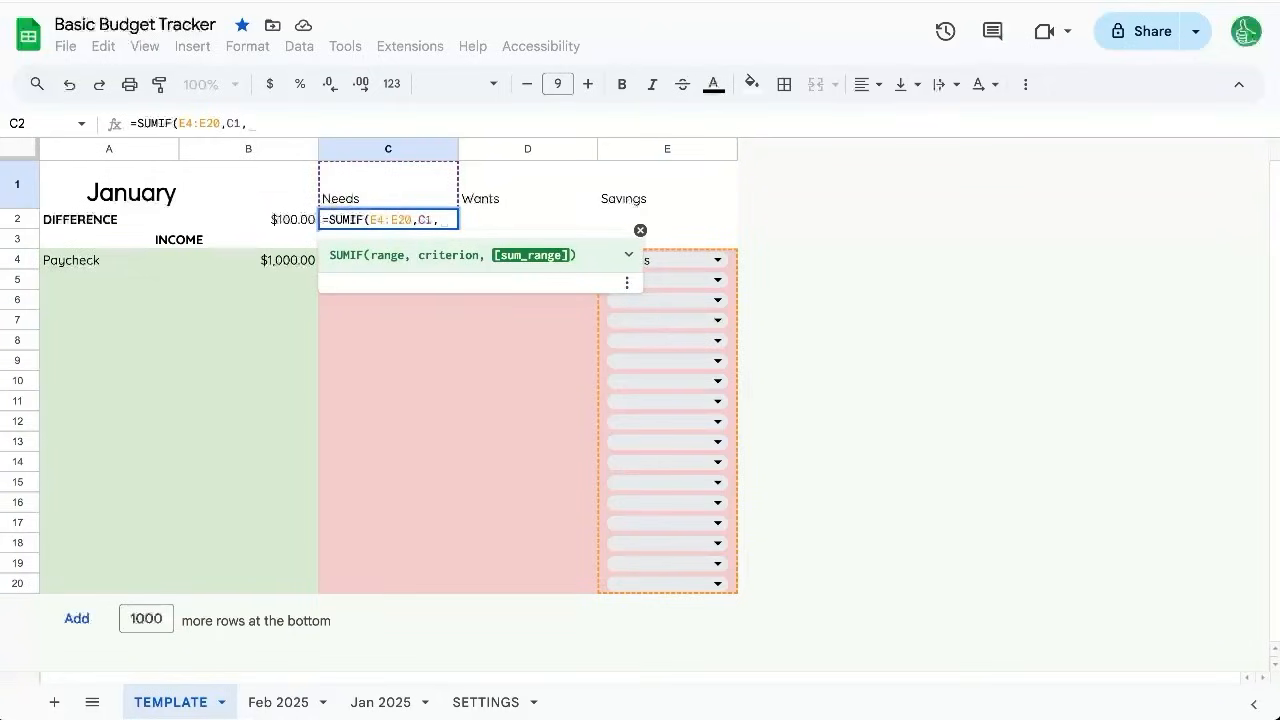
left_click_drag(527, 490, 527, 585)
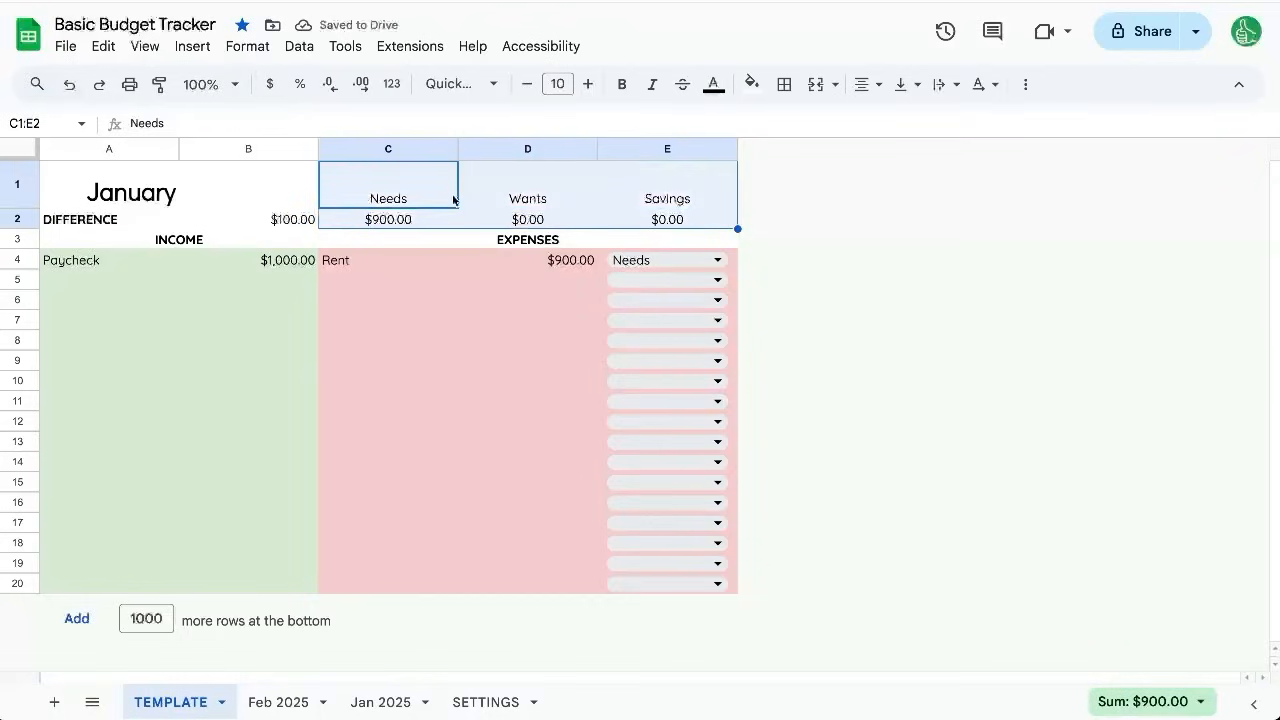
left_click(388, 219)
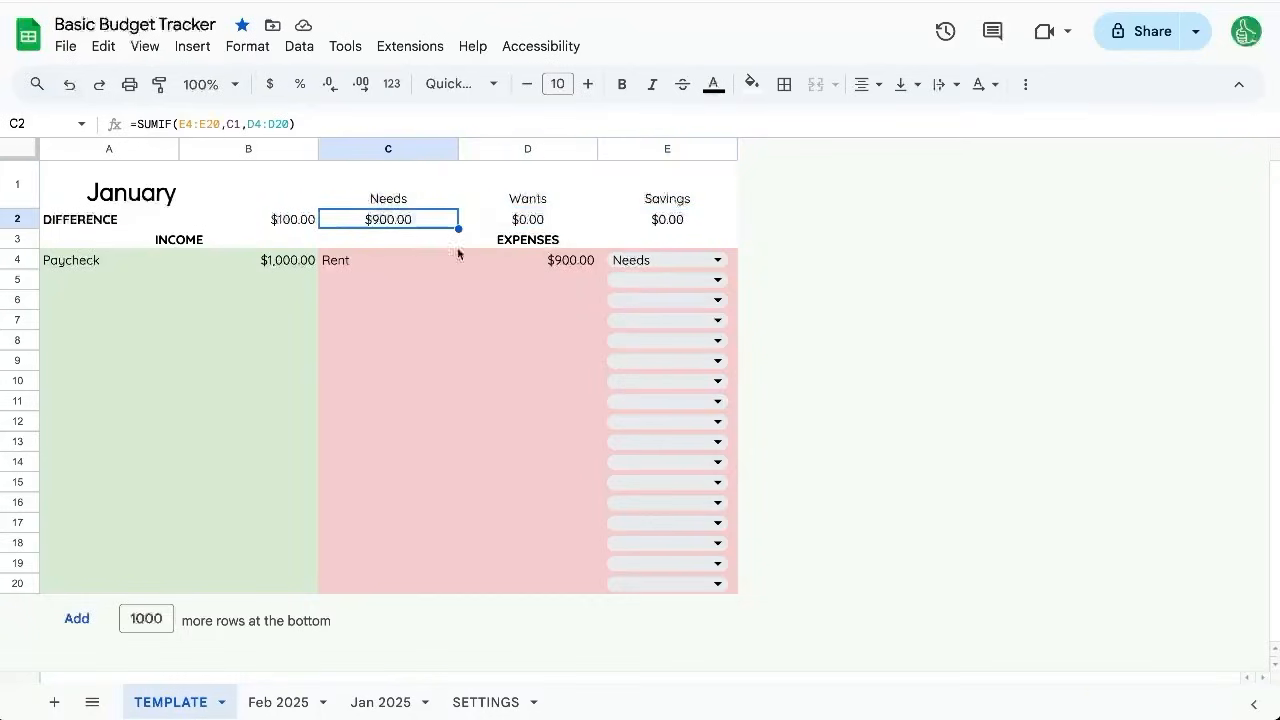
left_click(388, 278)
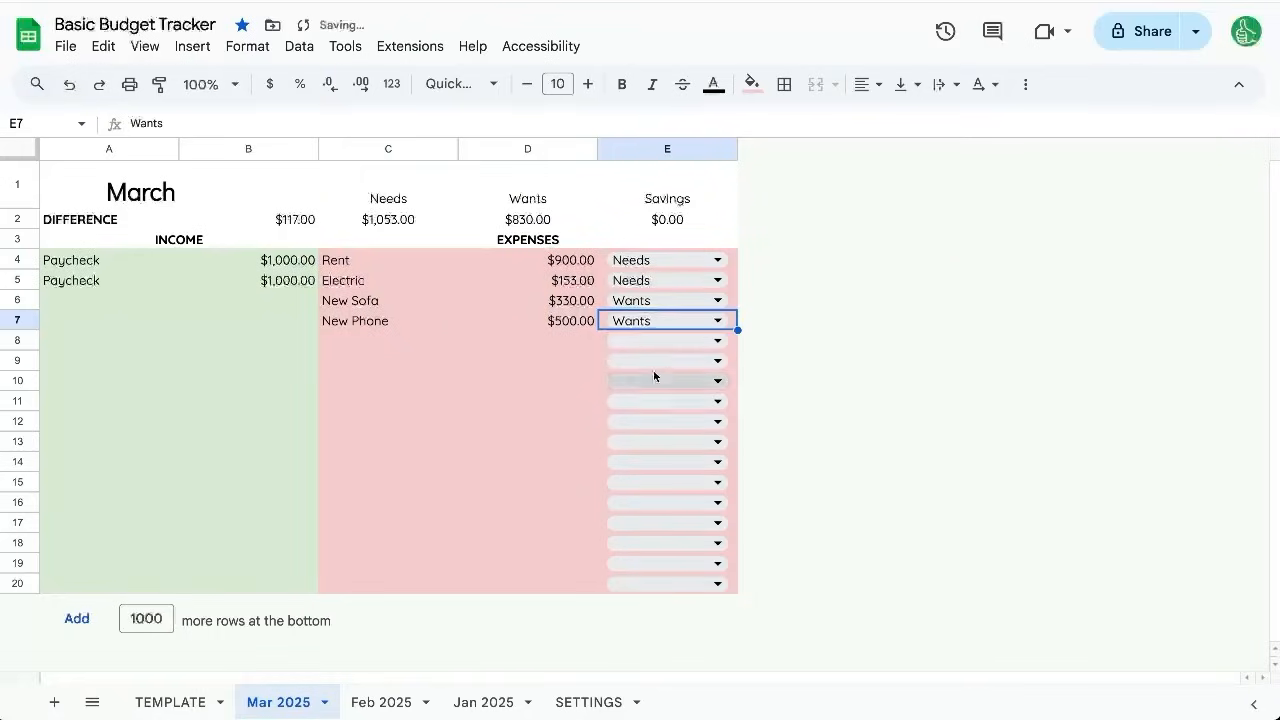
Enter a $100 Saving expense, then select the income entries to check their sum.
type("100.00")
left_click(388, 341)
type("Saving")
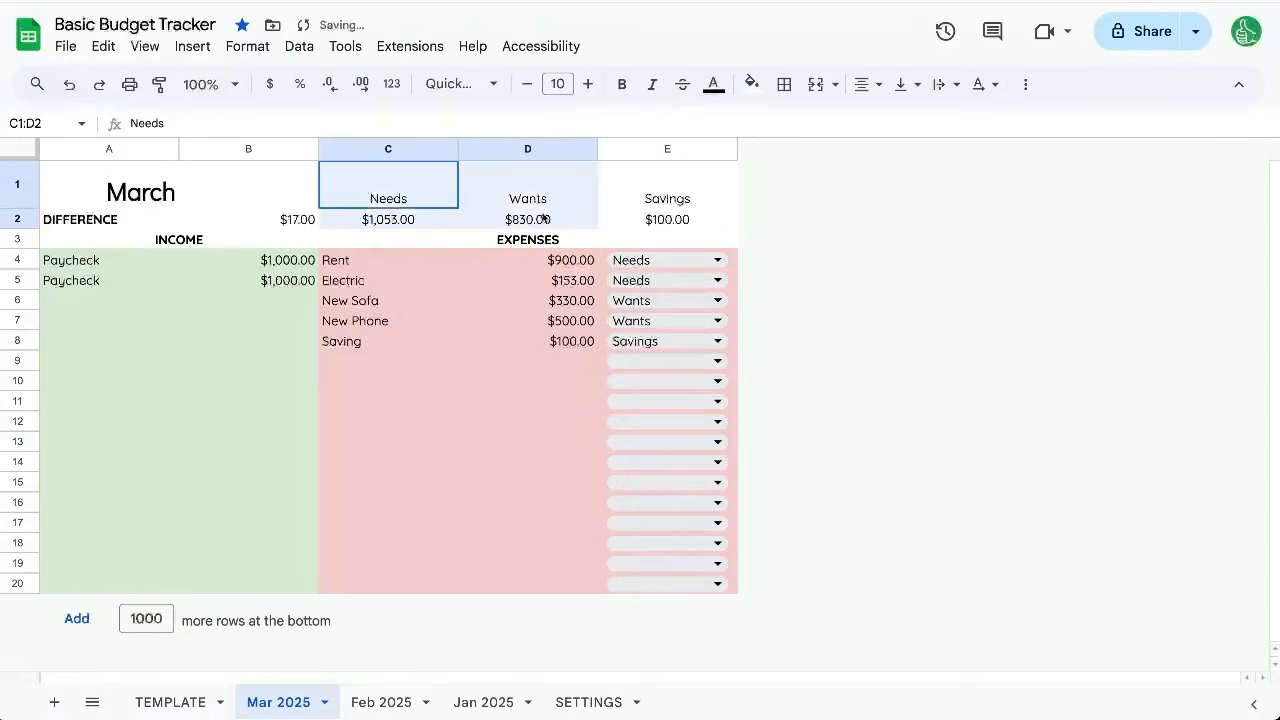
left_click(667, 184)
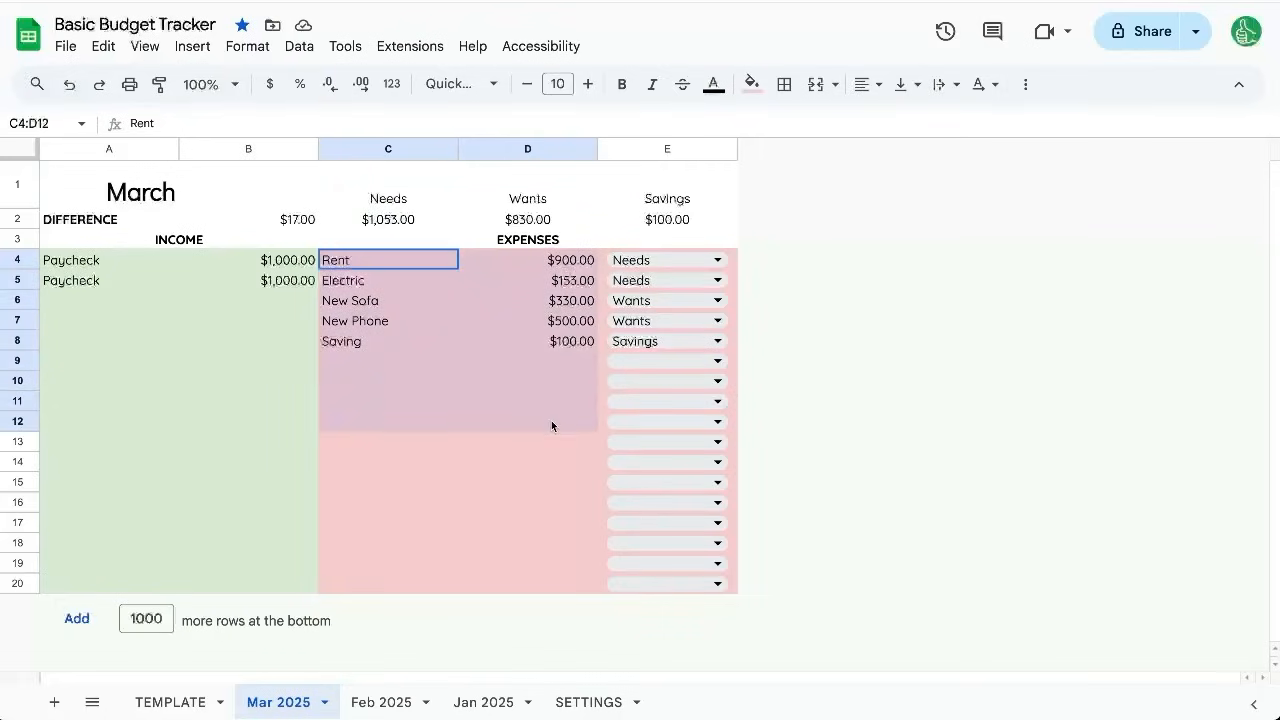
left_click_drag(109, 259, 248, 542)
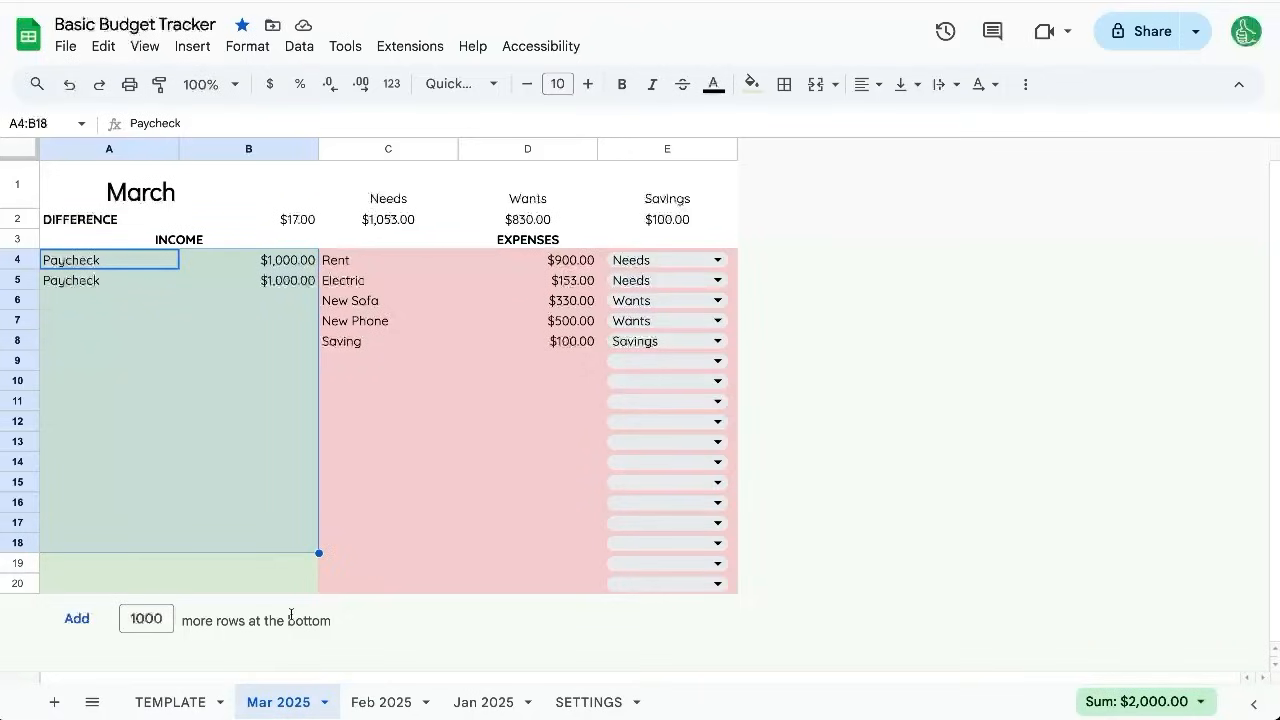
mouse_move(277, 500)
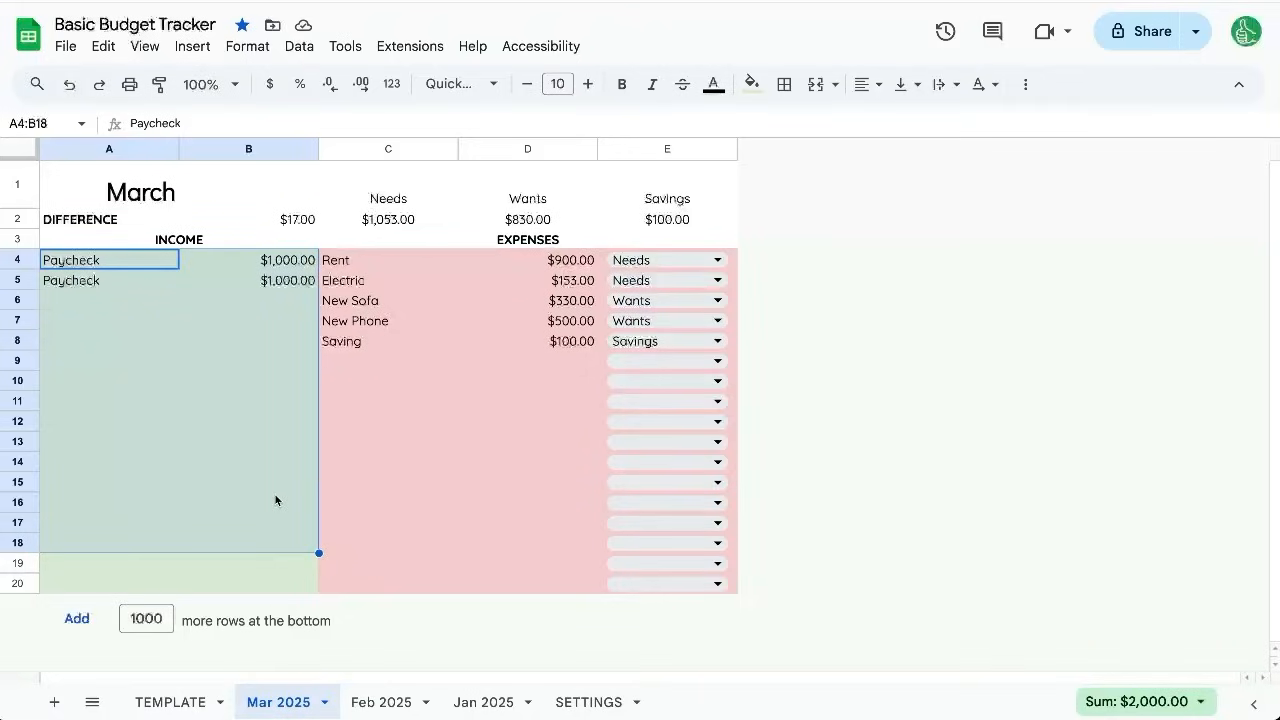
mouse_move(411, 391)
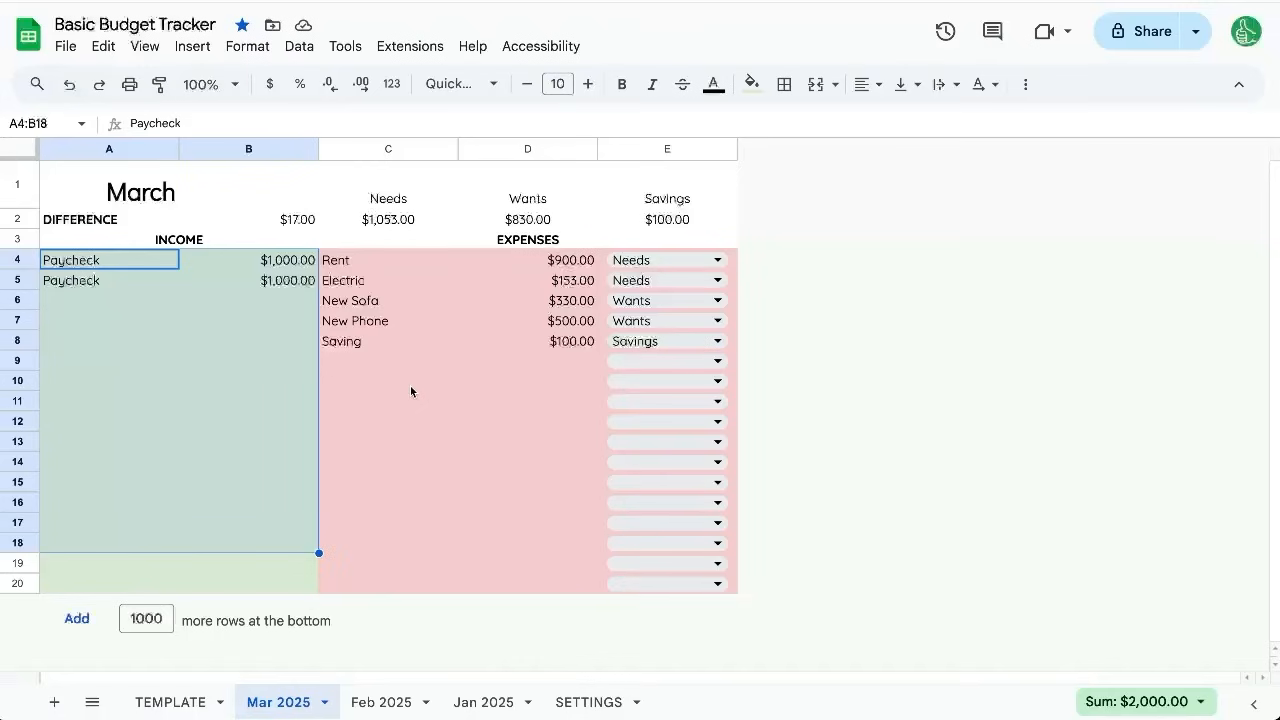
mouse_move(438, 389)
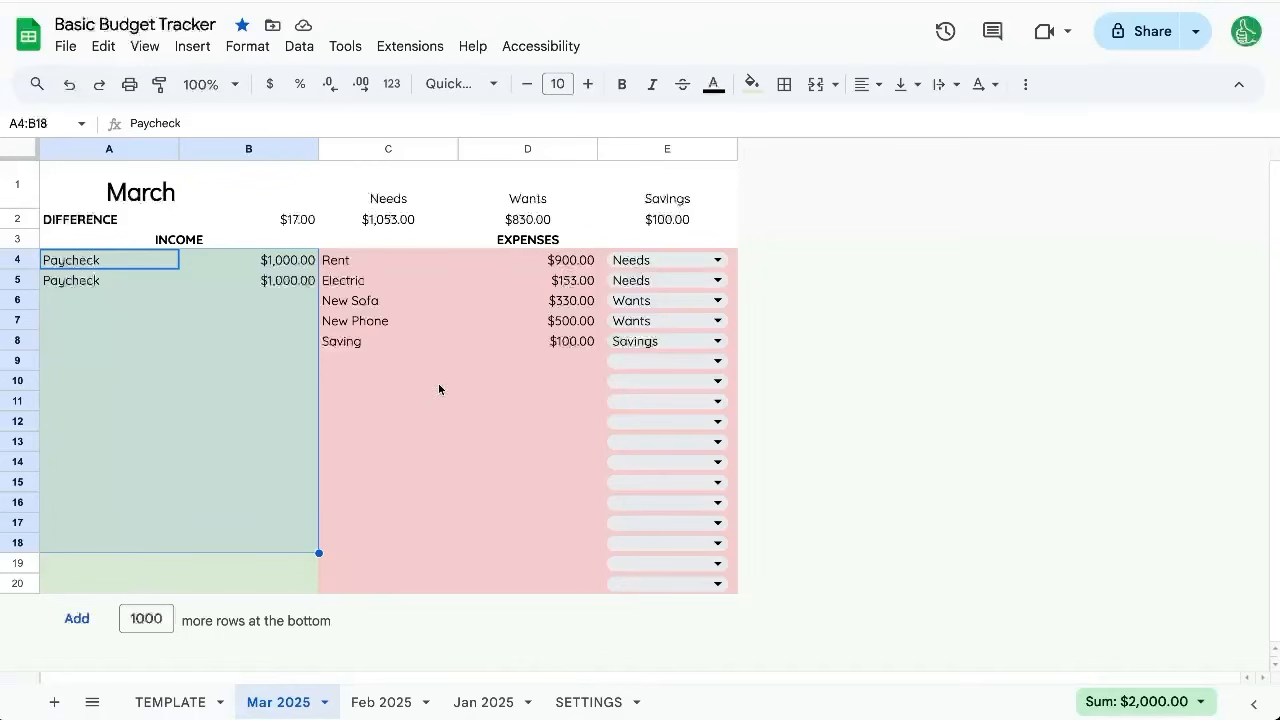